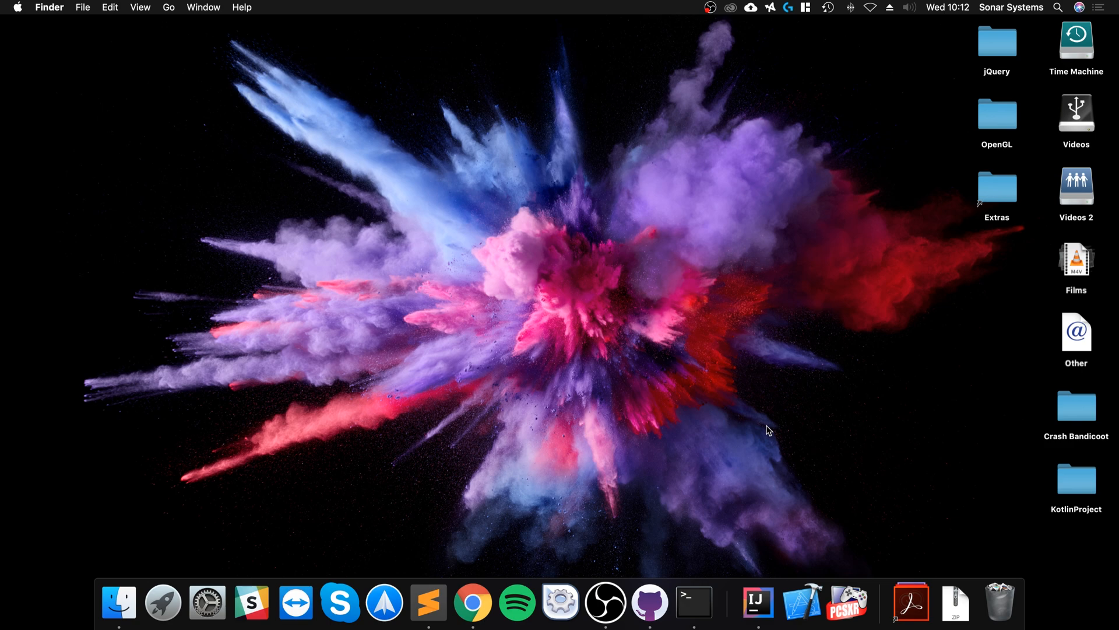
mouse_move(521, 546)
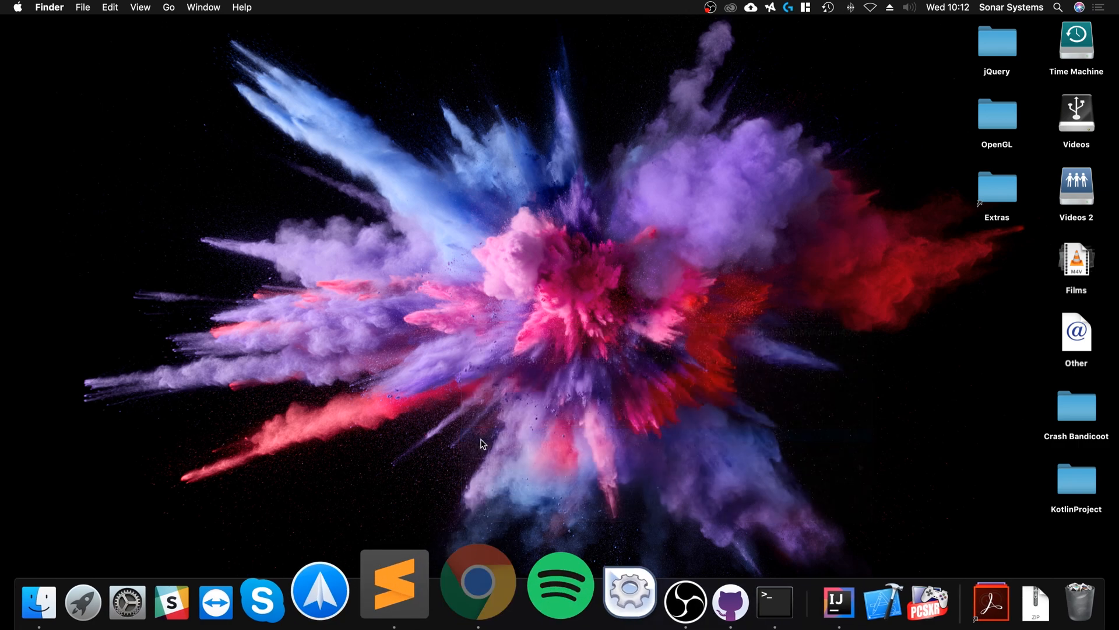
Search 'pcsxr mac' in Chrome and reach Emuparadise's PCSX for Mac download section
click(477, 582)
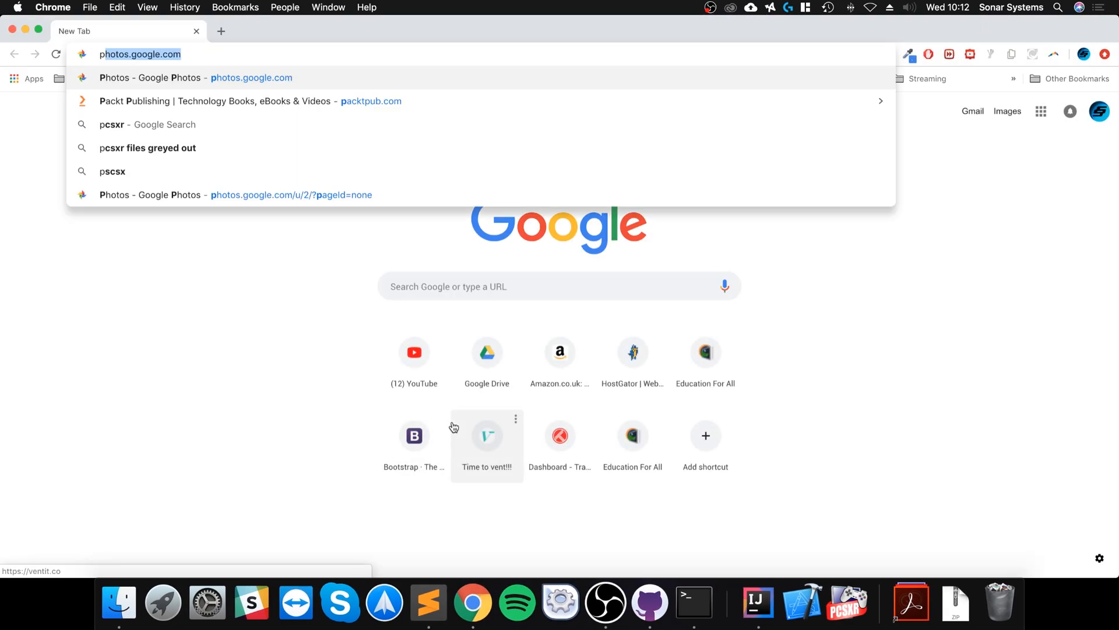
text(pcsxr mac)
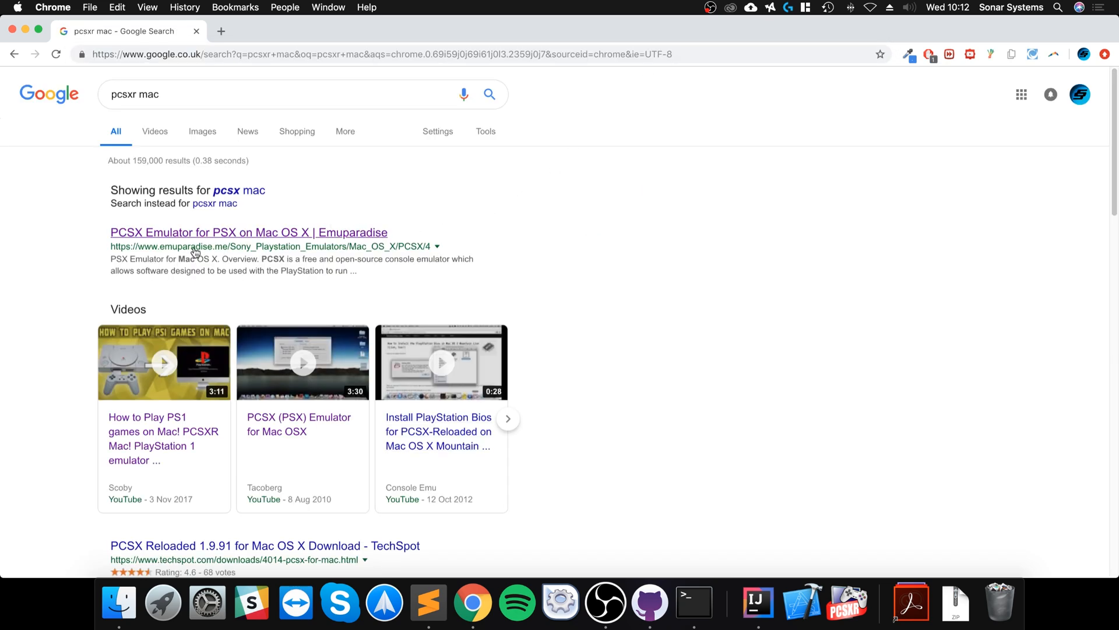
click(249, 232)
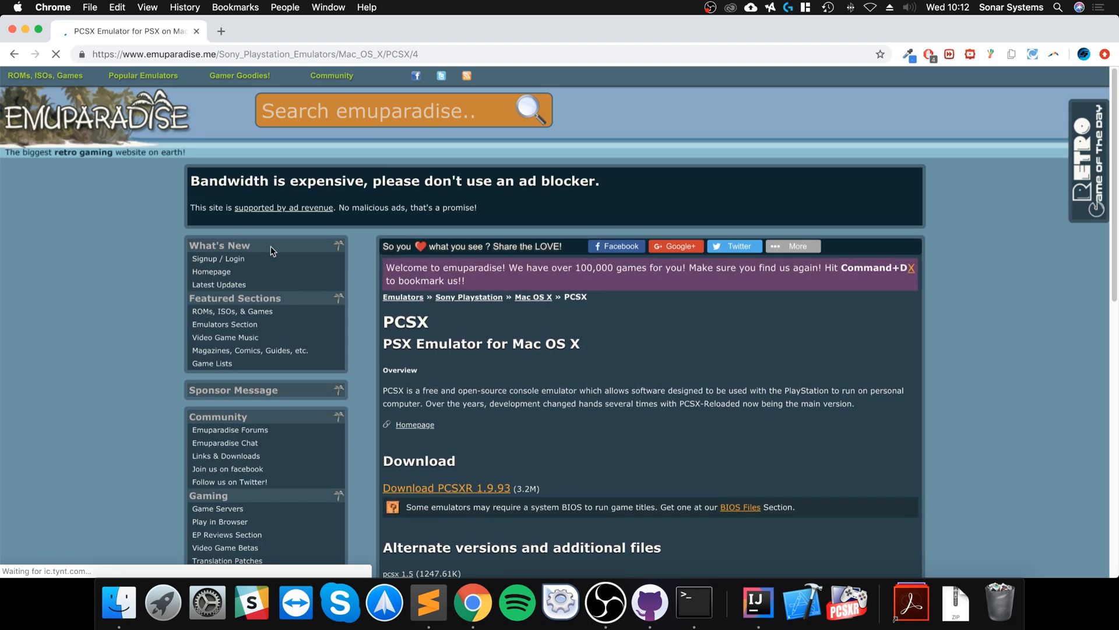
scroll(down, 3)
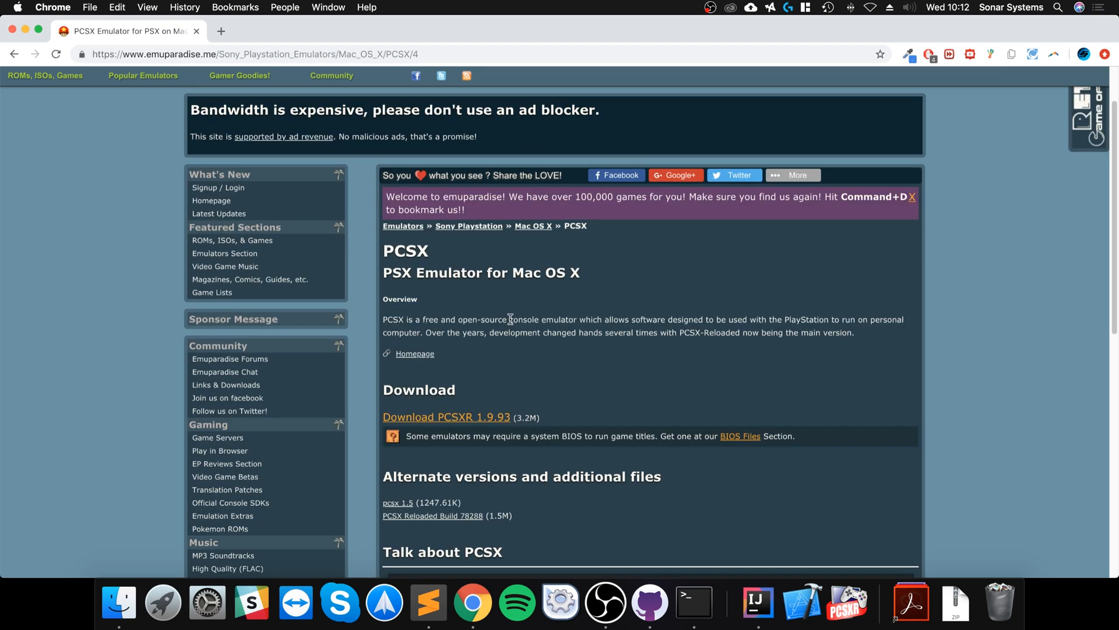
click(257, 53)
text(ps1)
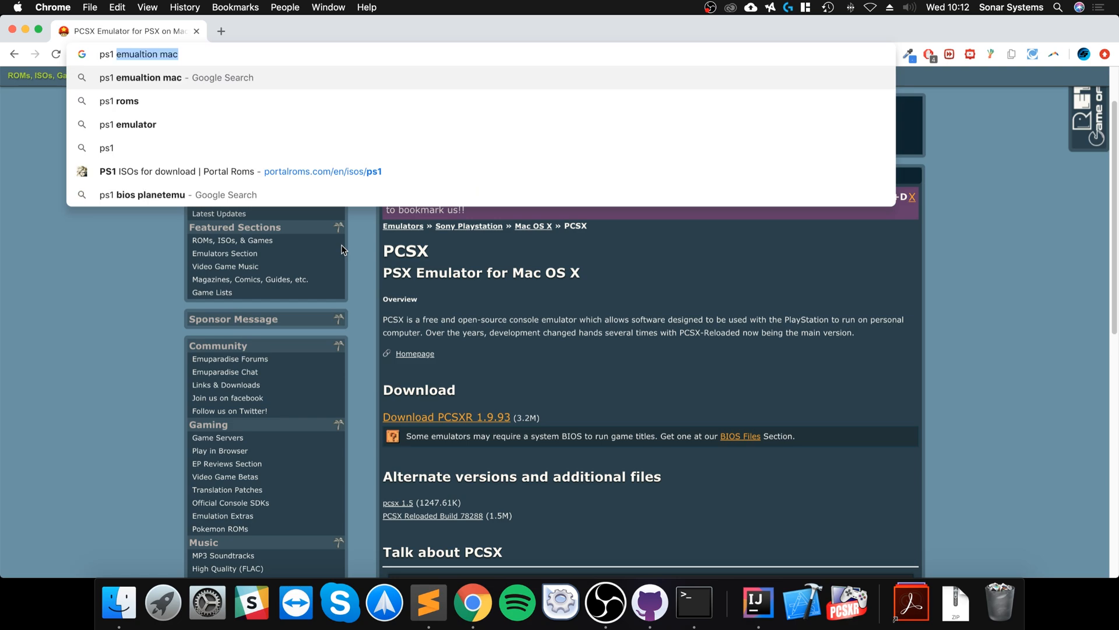
Search 'ps1 bios planetemu' and download the SCPH-1001 US BIOS zip from Planetemu
click(143, 195)
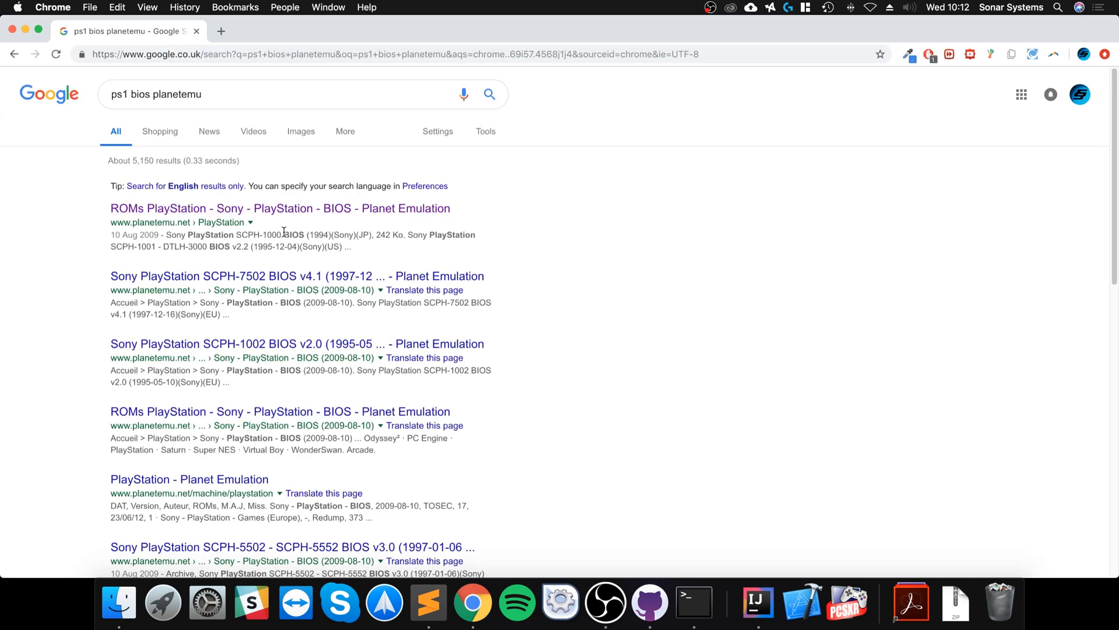
click(280, 207)
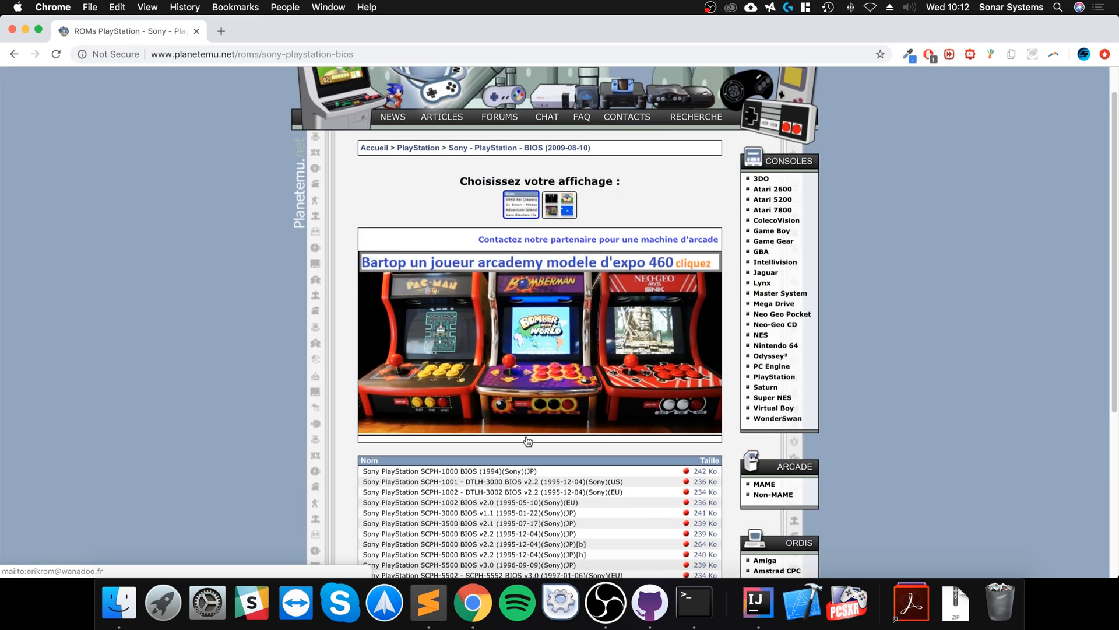
scroll(down, 3)
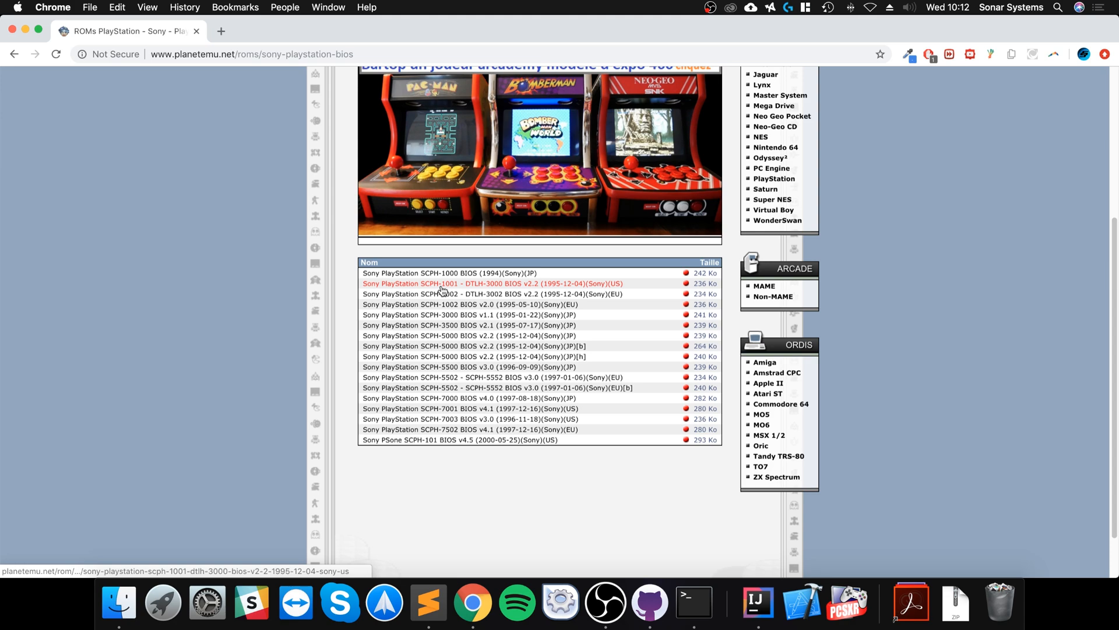
click(492, 284)
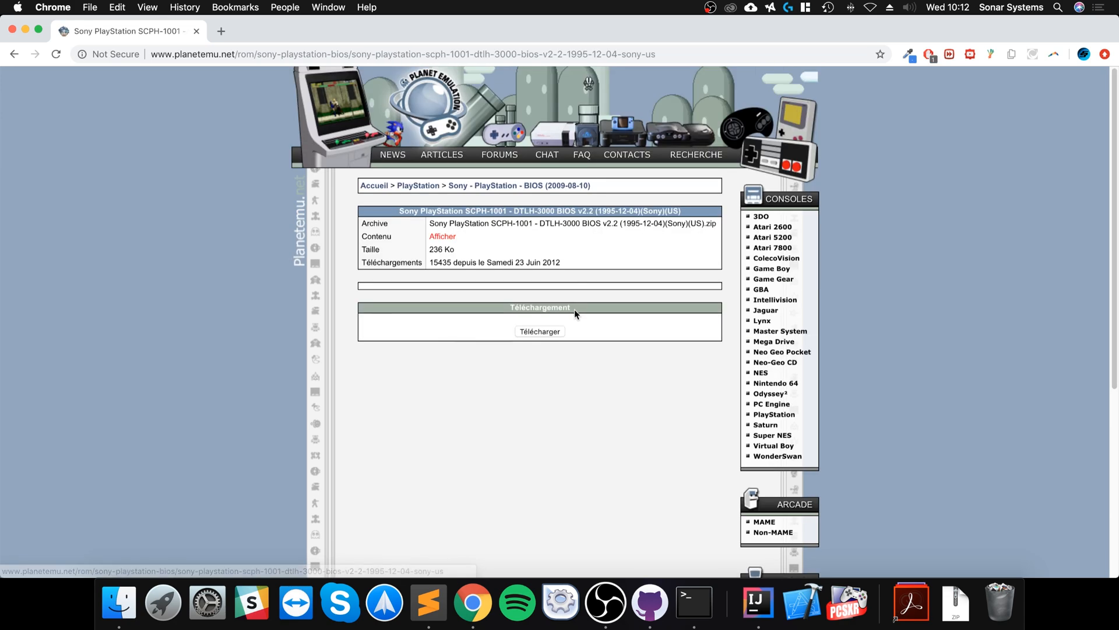
click(540, 331)
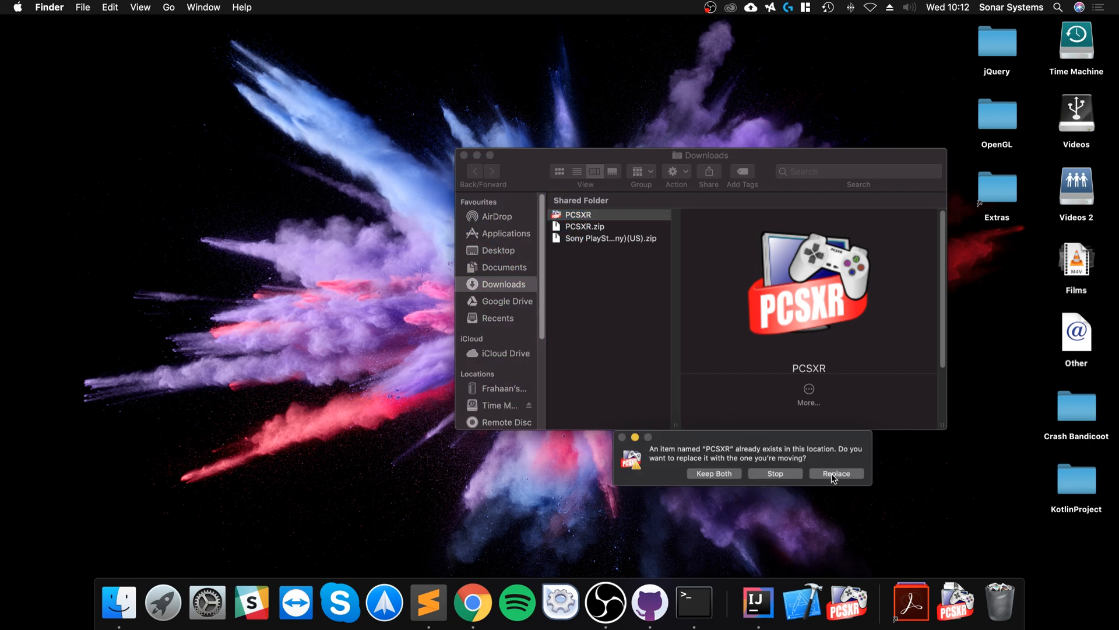
Confirm replacing the old PCSXR, then select the new PCSXR in Applications
click(836, 474)
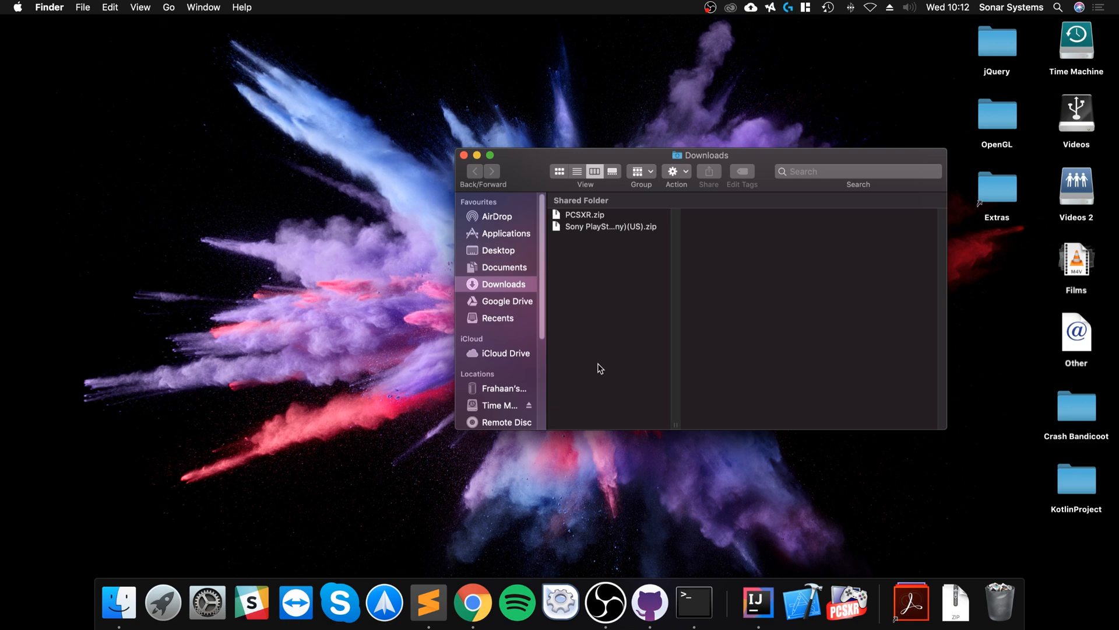
click(506, 233)
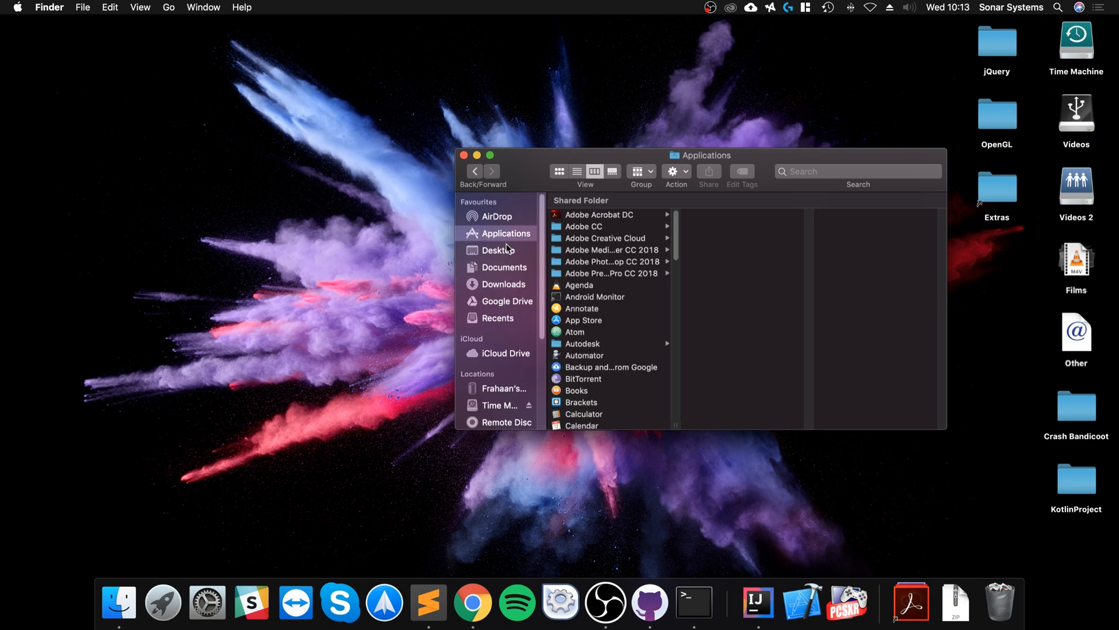
scroll(down, 3)
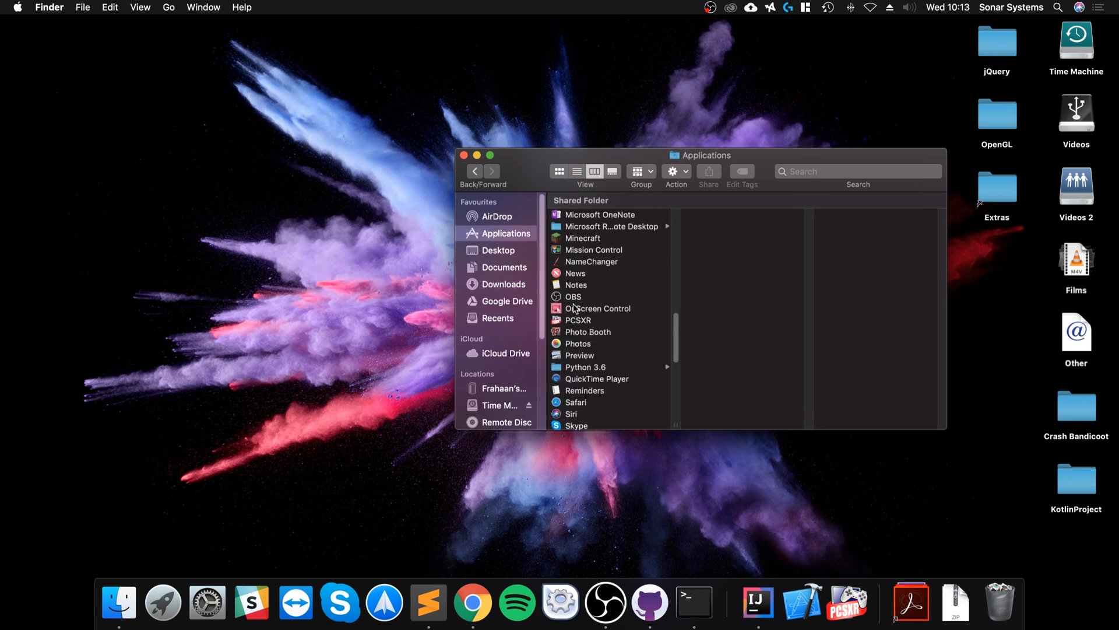
click(578, 320)
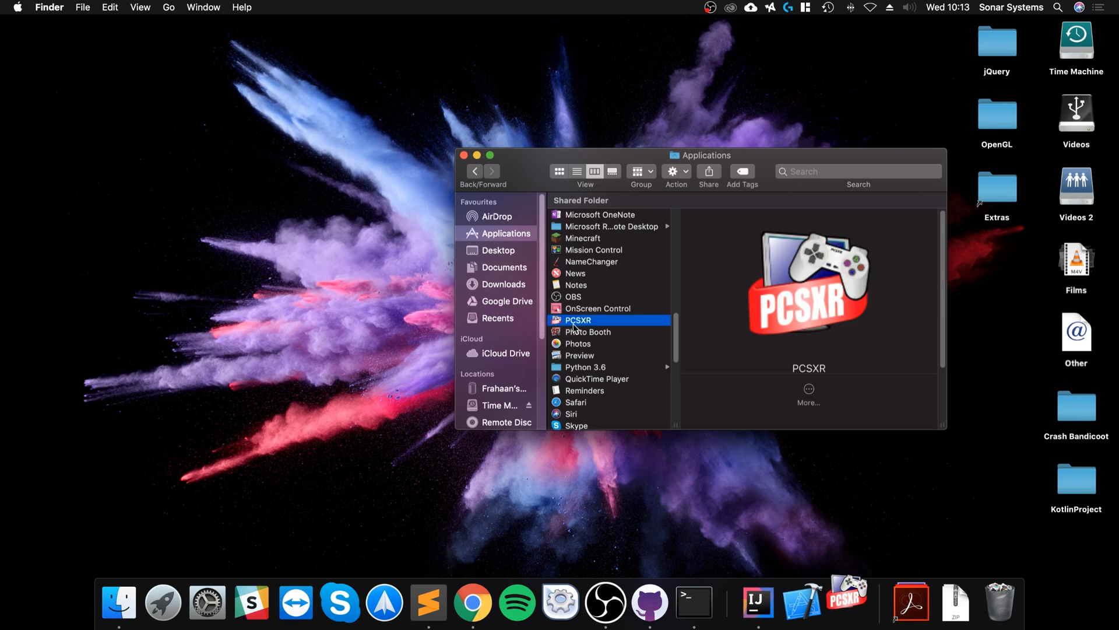
Launch PCSXR and choose Show Folder in the Missing BIOS alert
double_click(578, 320)
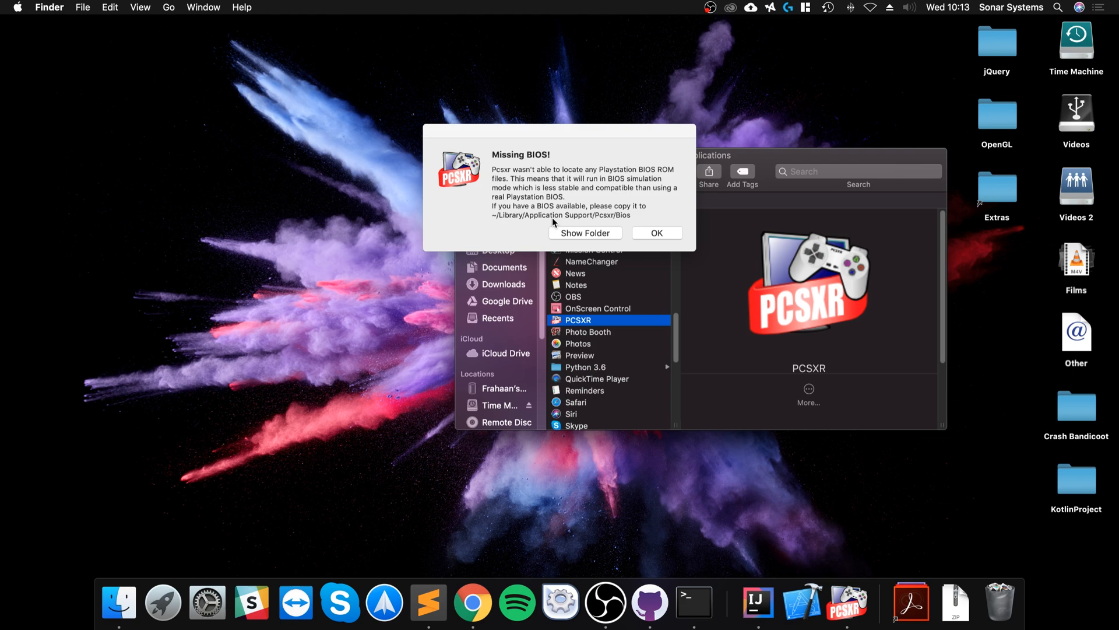
mouse_move(502, 220)
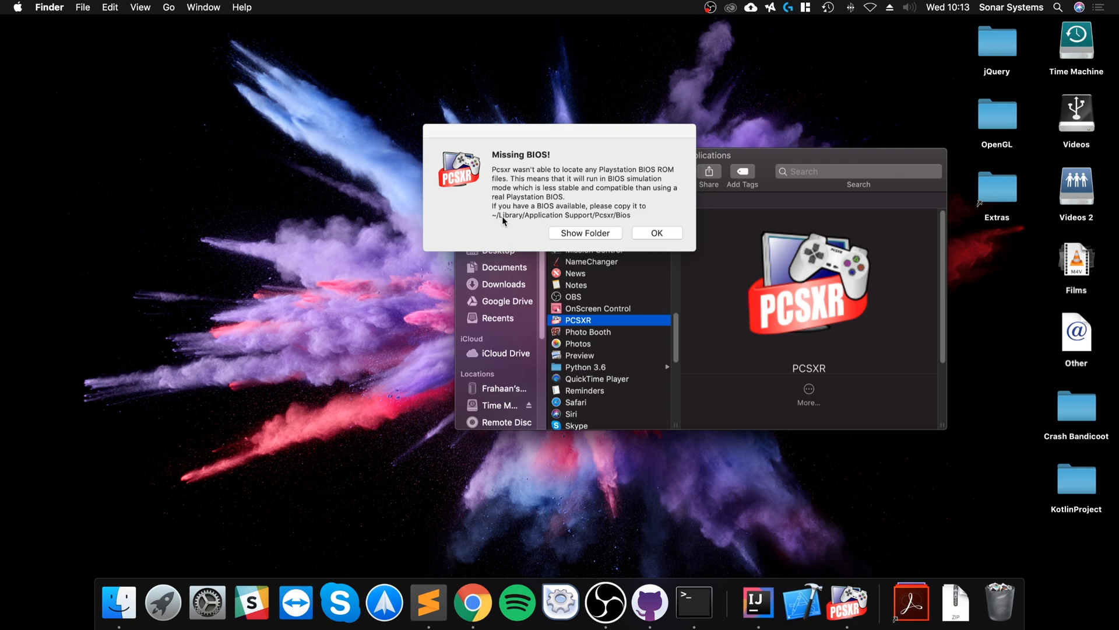
mouse_move(505, 137)
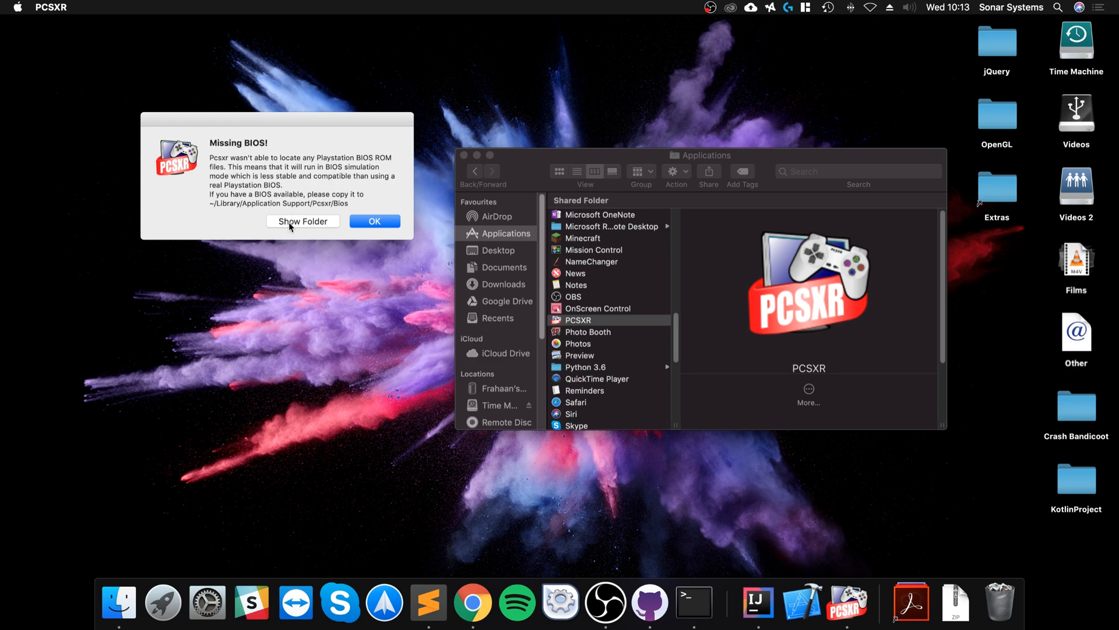
click(303, 220)
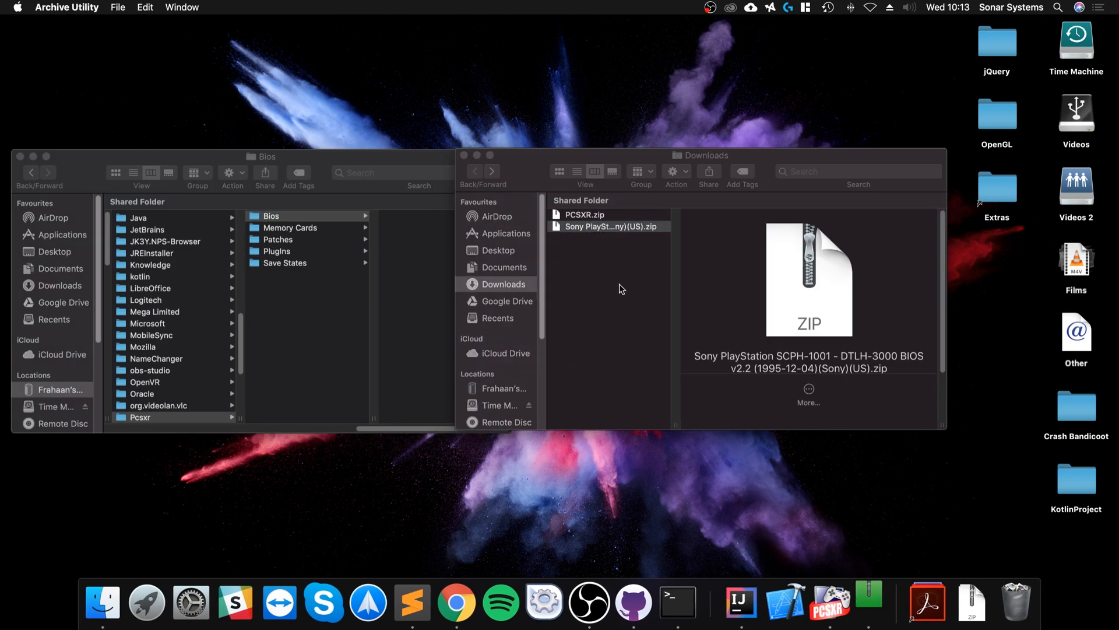
Drag the extracted SCPH-1001 BIOS .bin from Downloads into PCSXR's Bios folder
click(608, 227)
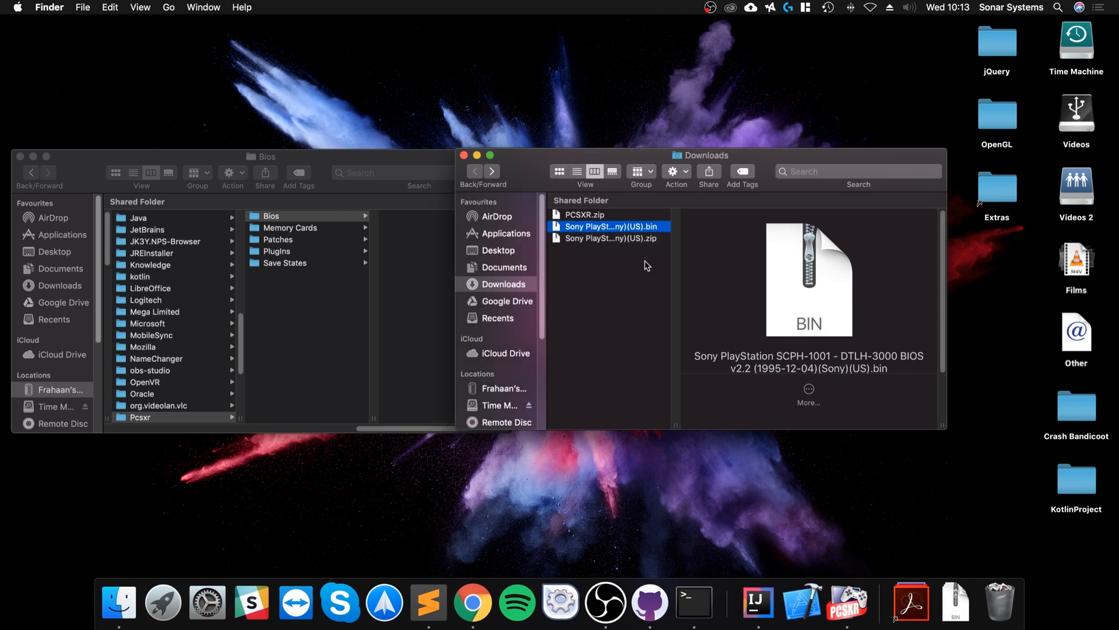
drag(608, 226, 418, 257)
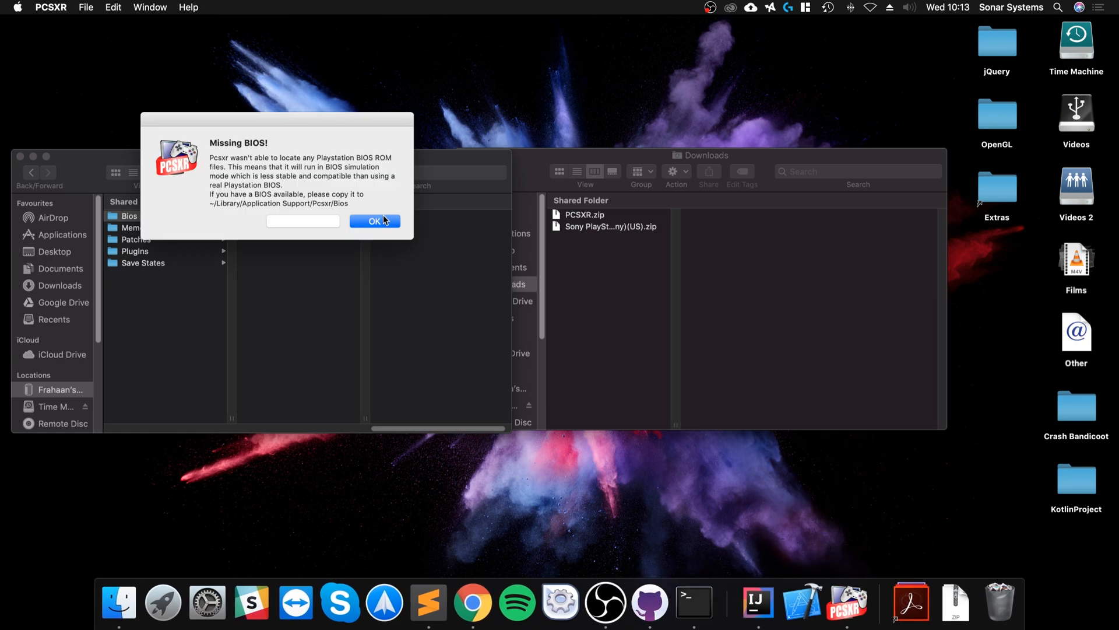
mouse_move(268, 263)
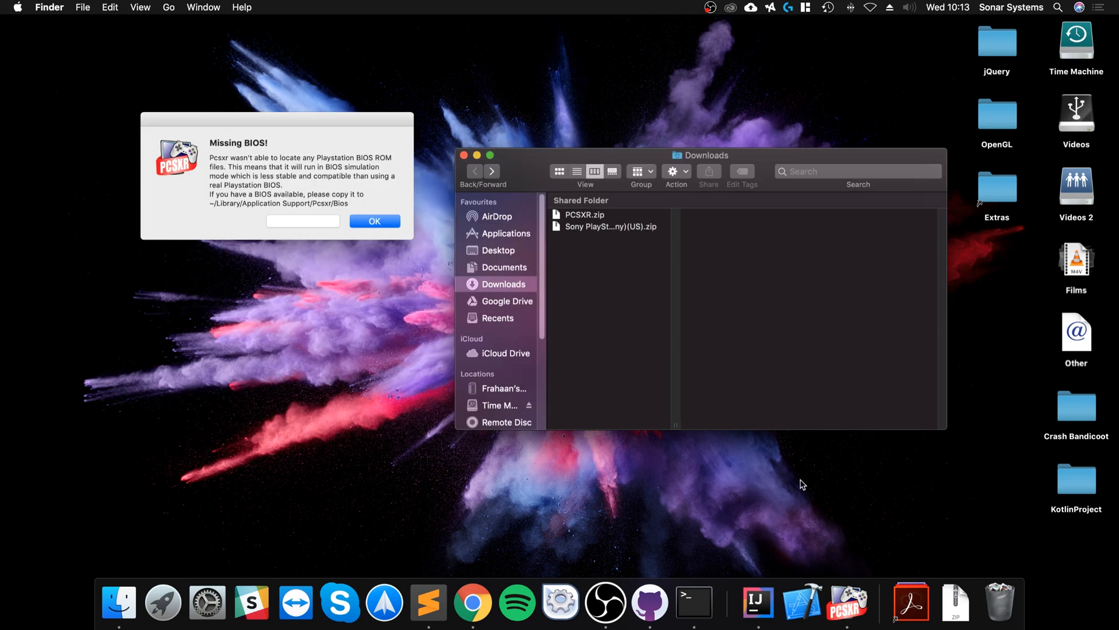
Dismiss PCSXR's Missing BIOS alert
right_click(846, 602)
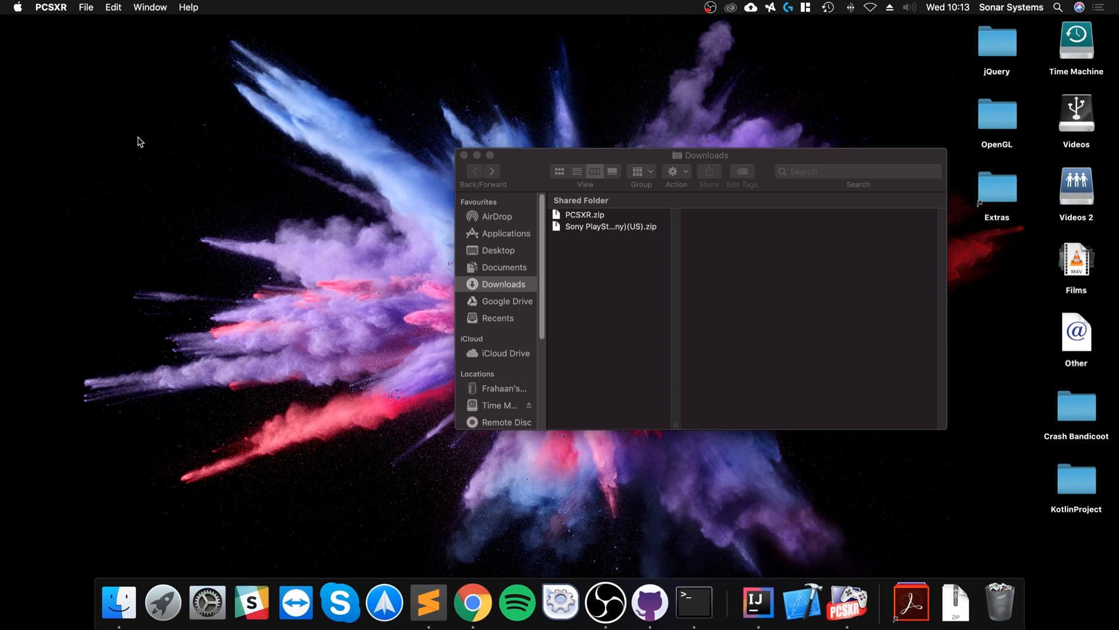
Open PCSXR Preferences, show the Plugins tab, and keep OpenGL Driver for graphics
click(50, 7)
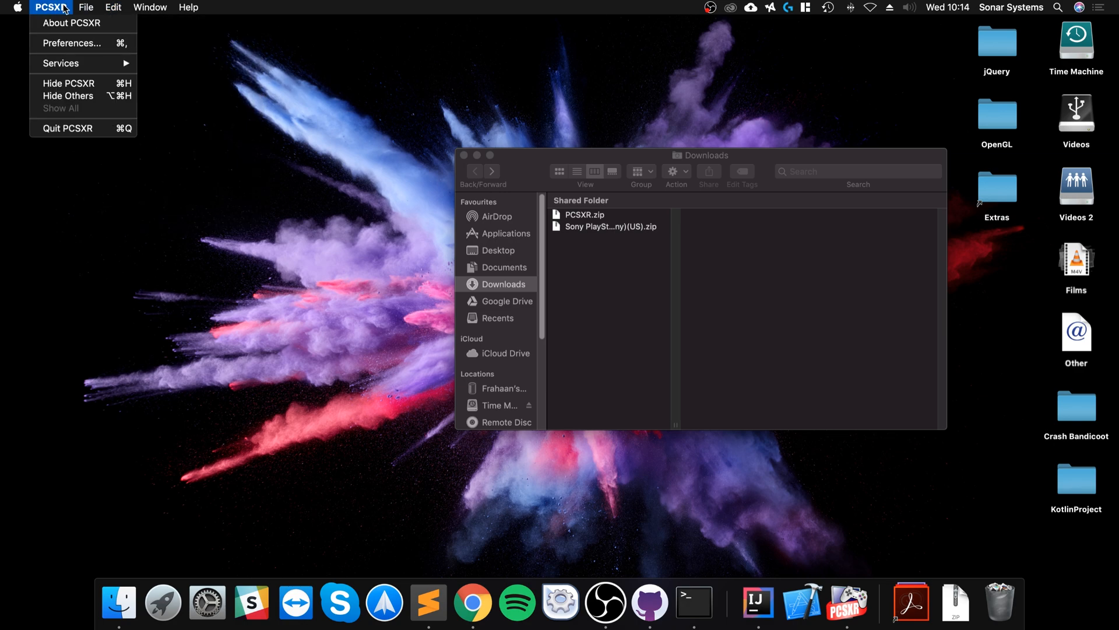
click(71, 43)
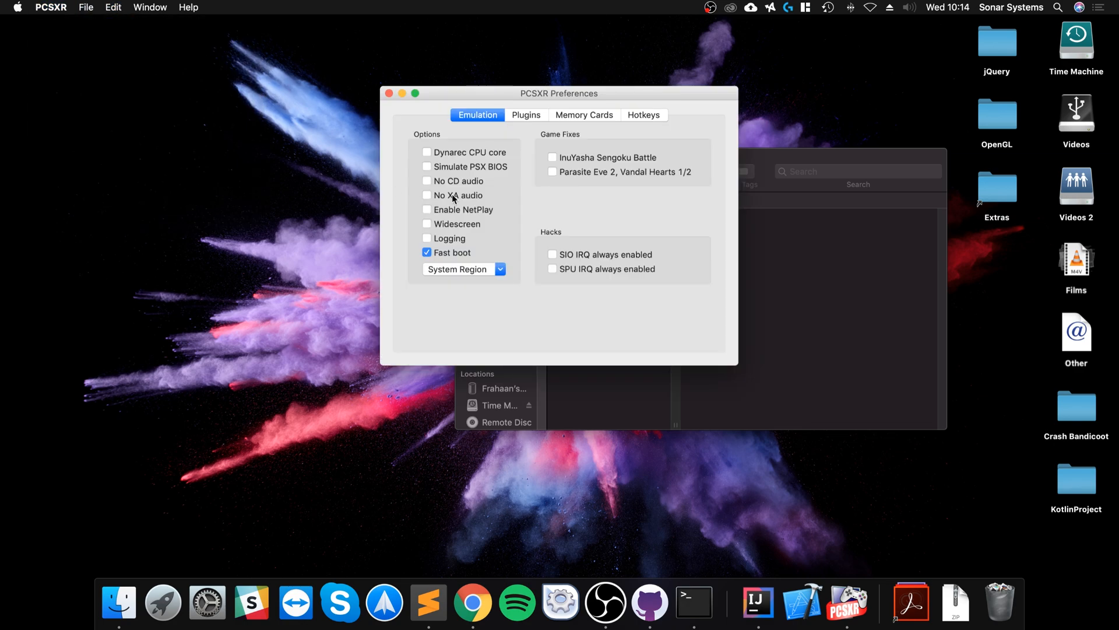
click(525, 114)
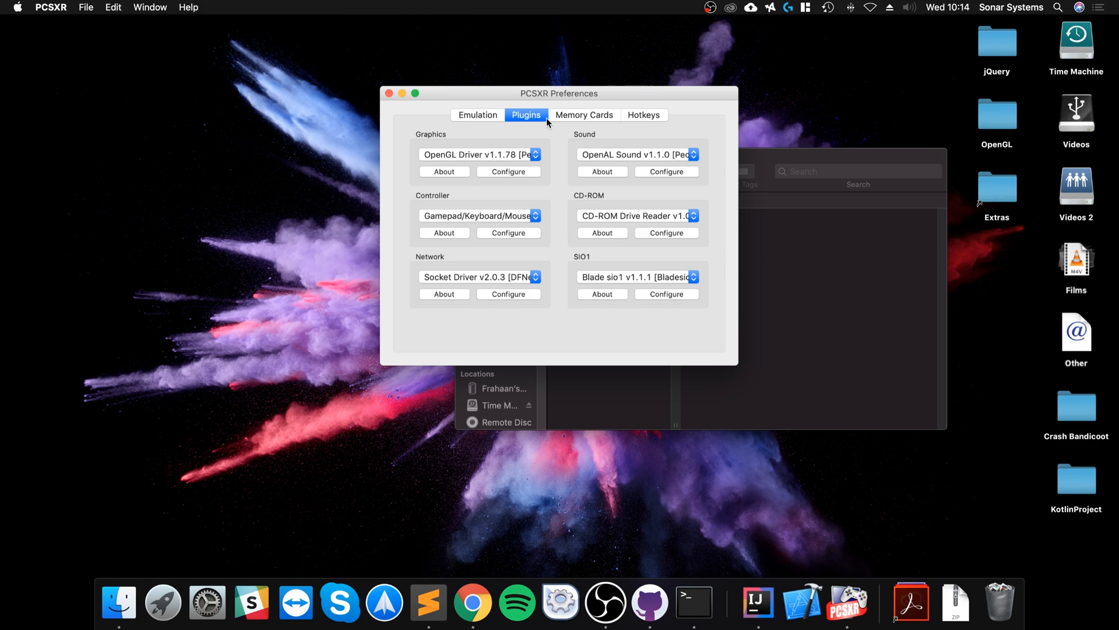
click(584, 115)
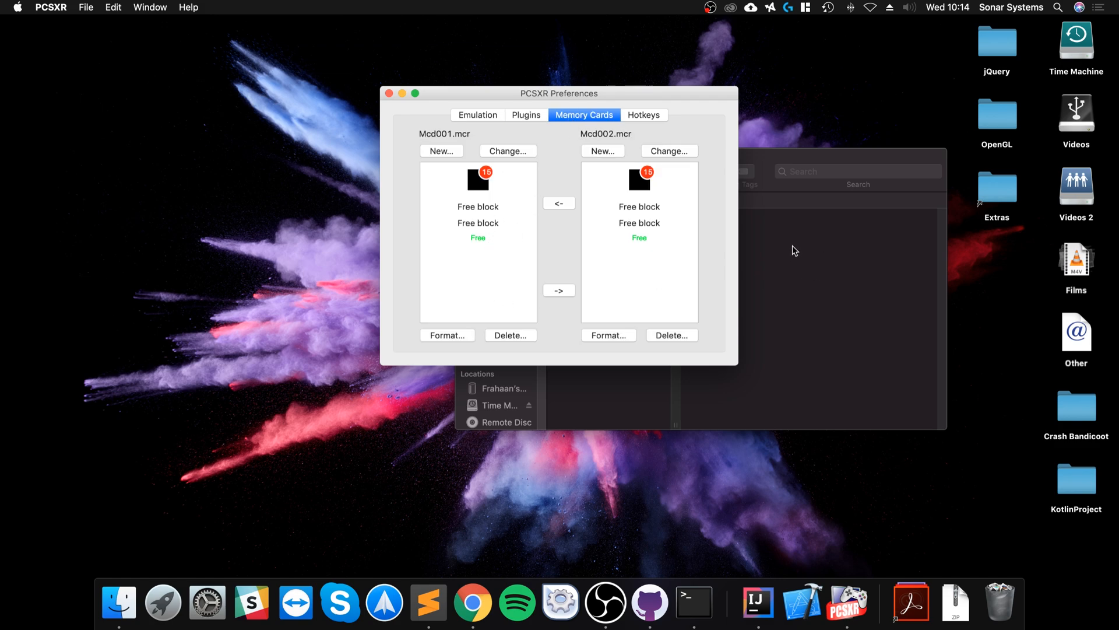
mouse_move(477, 236)
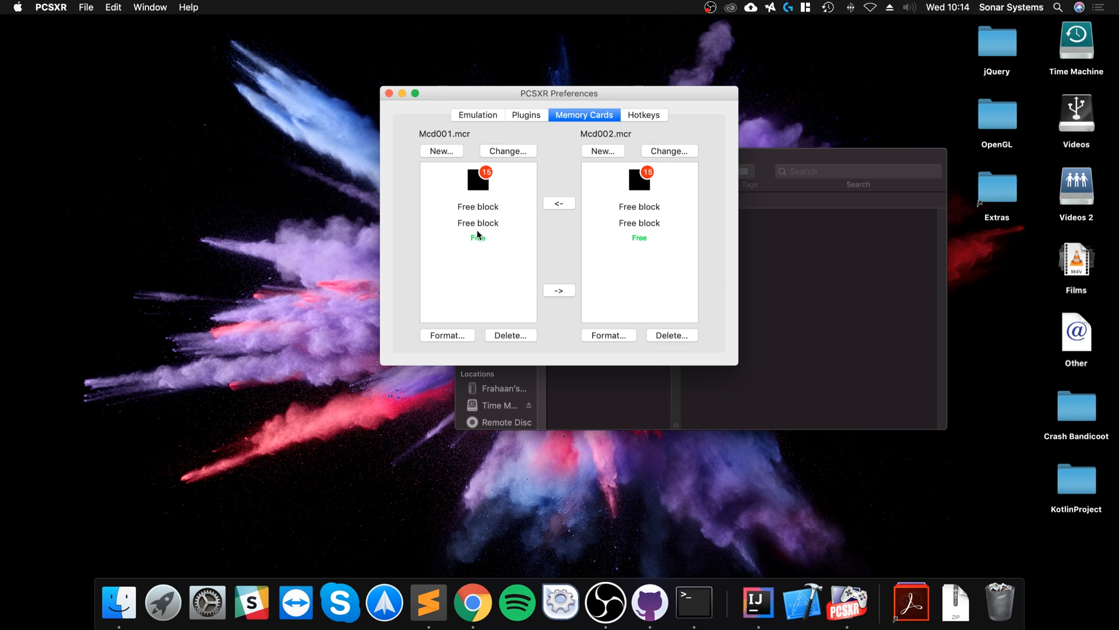
mouse_move(605, 136)
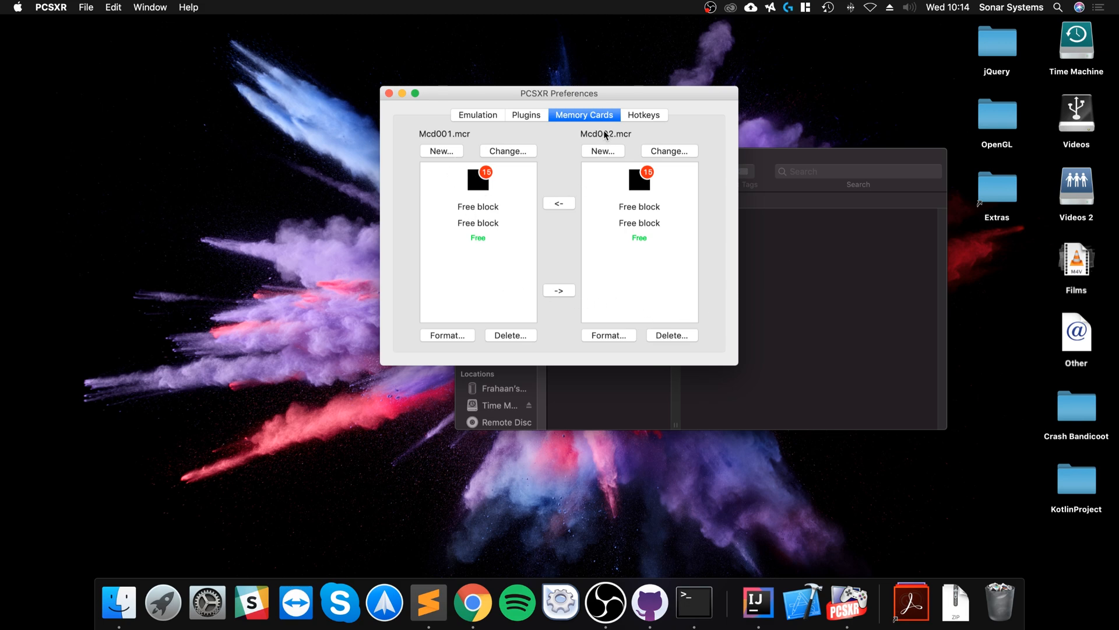
click(525, 115)
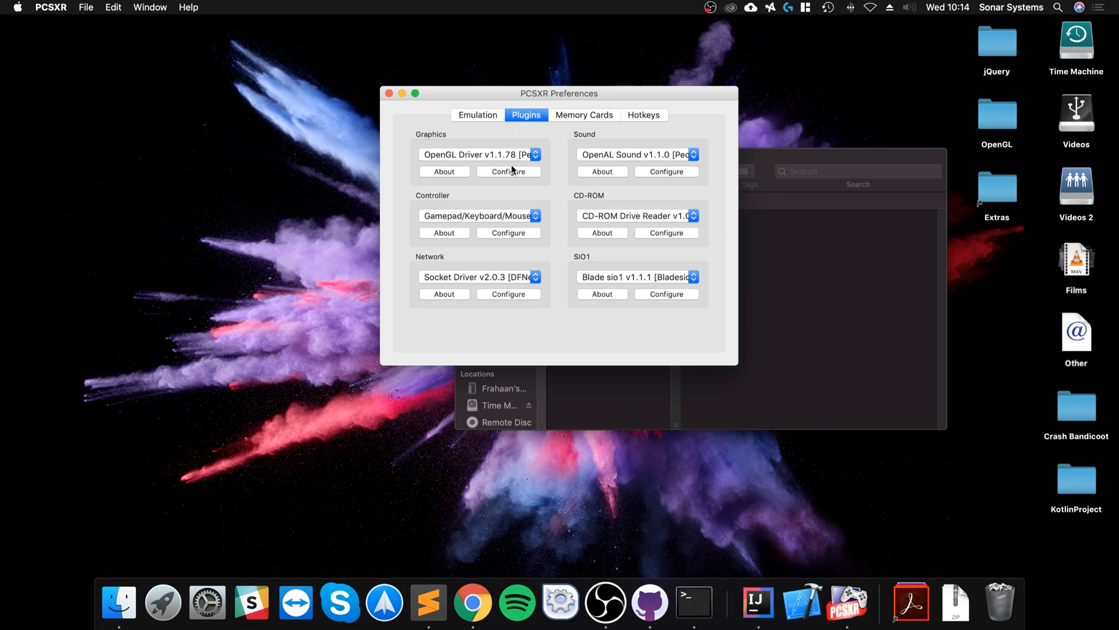
click(479, 154)
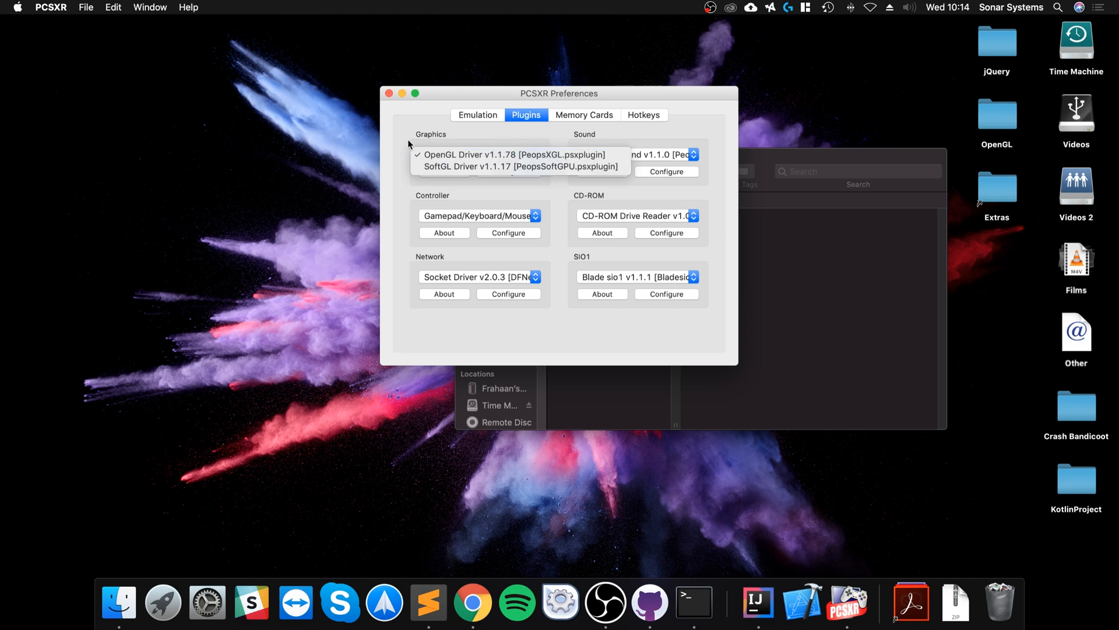
click(515, 154)
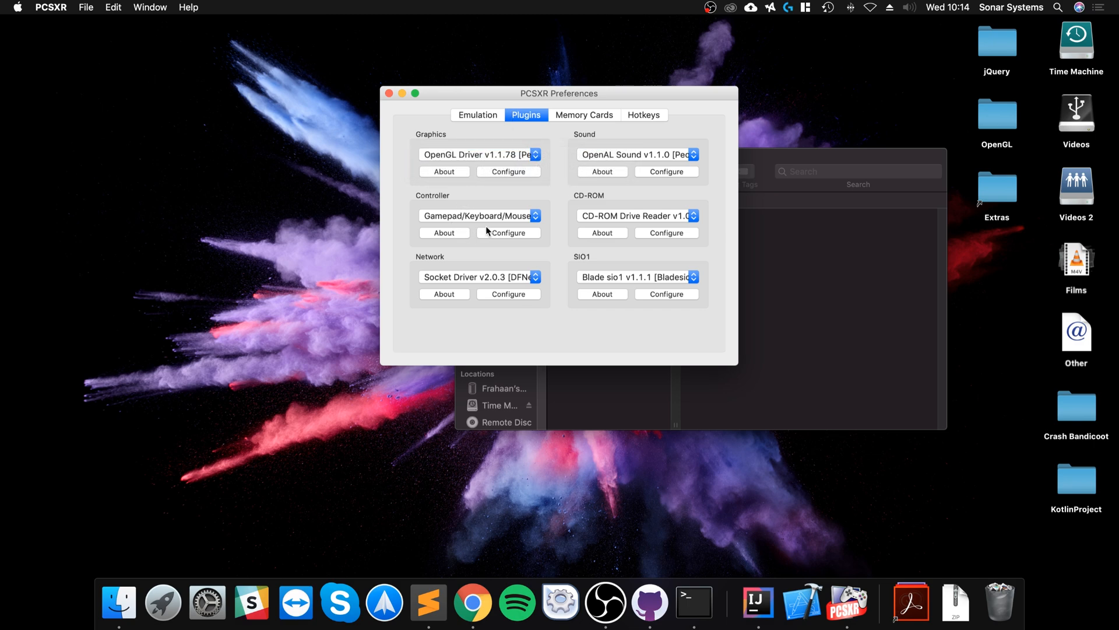
click(508, 232)
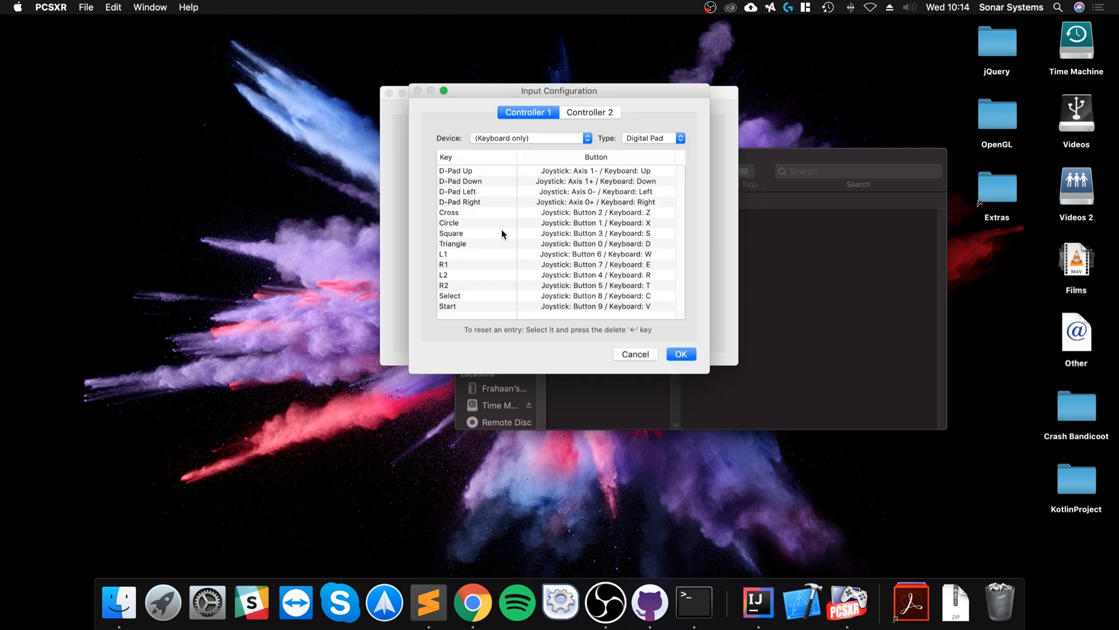
click(529, 137)
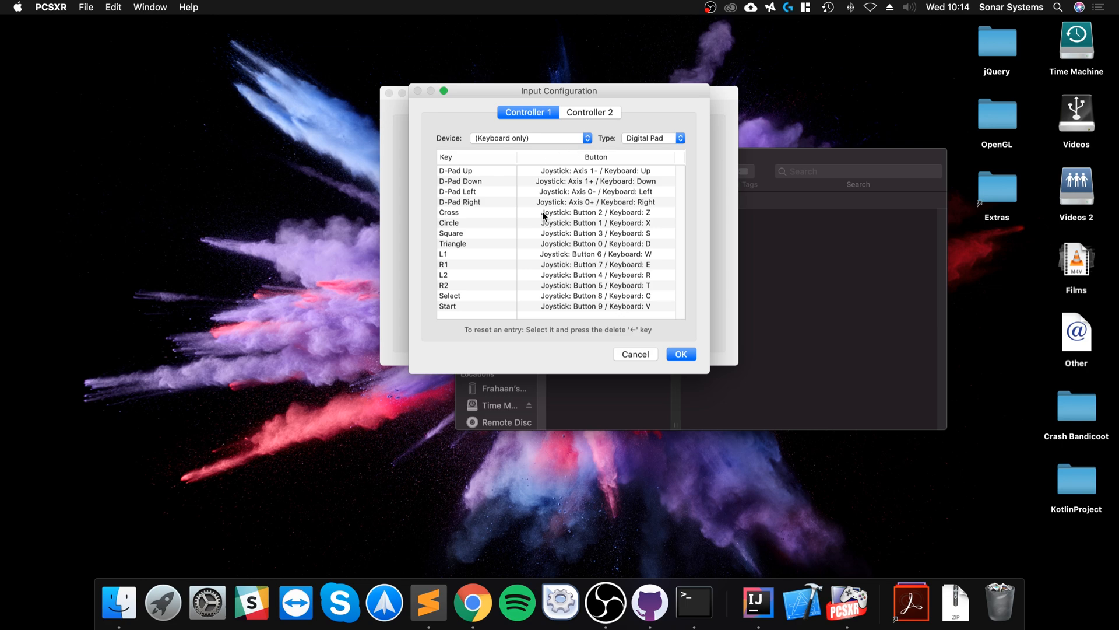
mouse_move(610, 290)
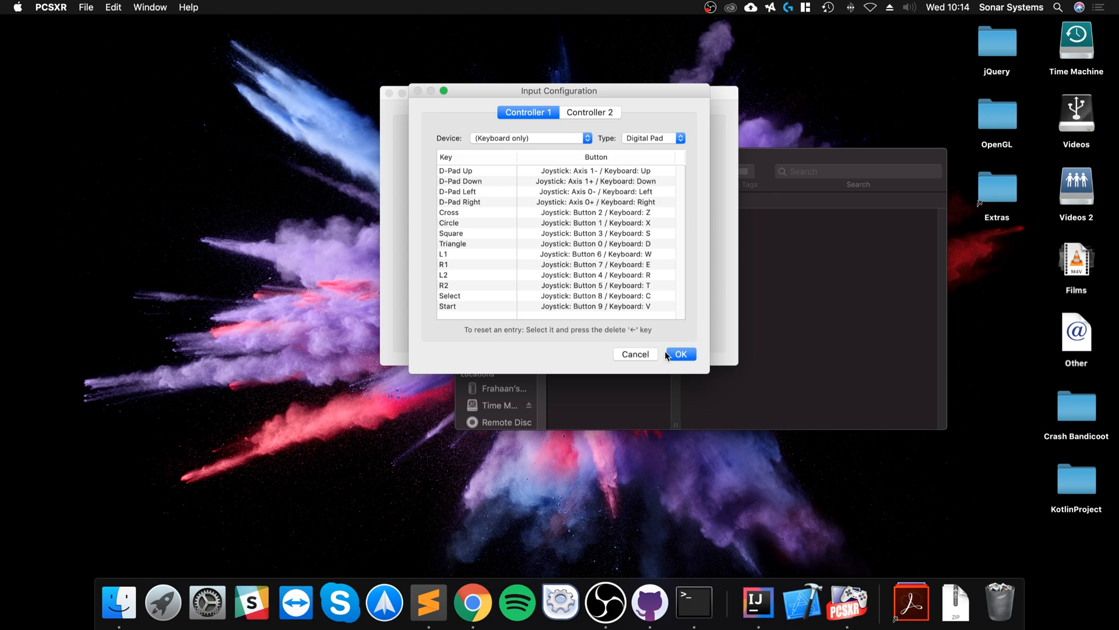
click(678, 354)
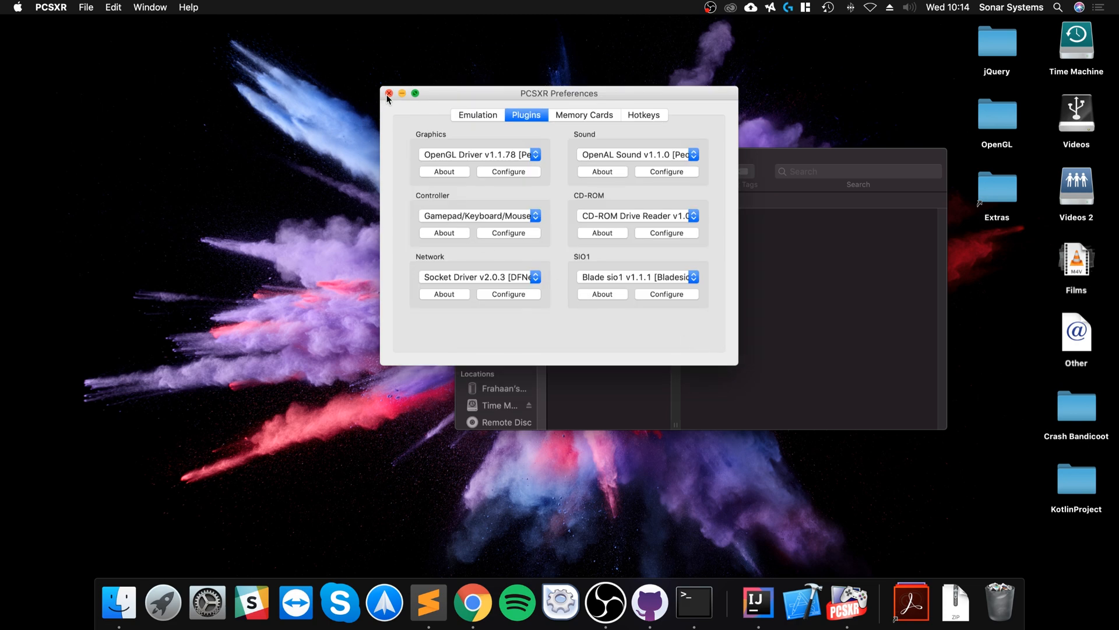
Close Preferences and run the BIOS to confirm its Memory Card and CD Player menu
click(50, 7)
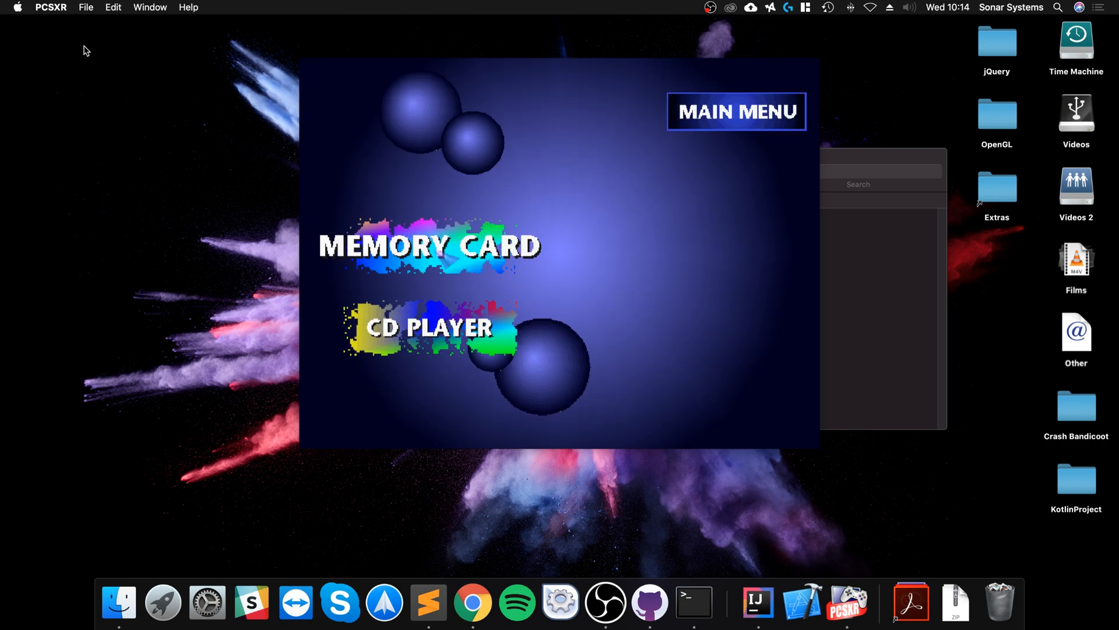
click(86, 7)
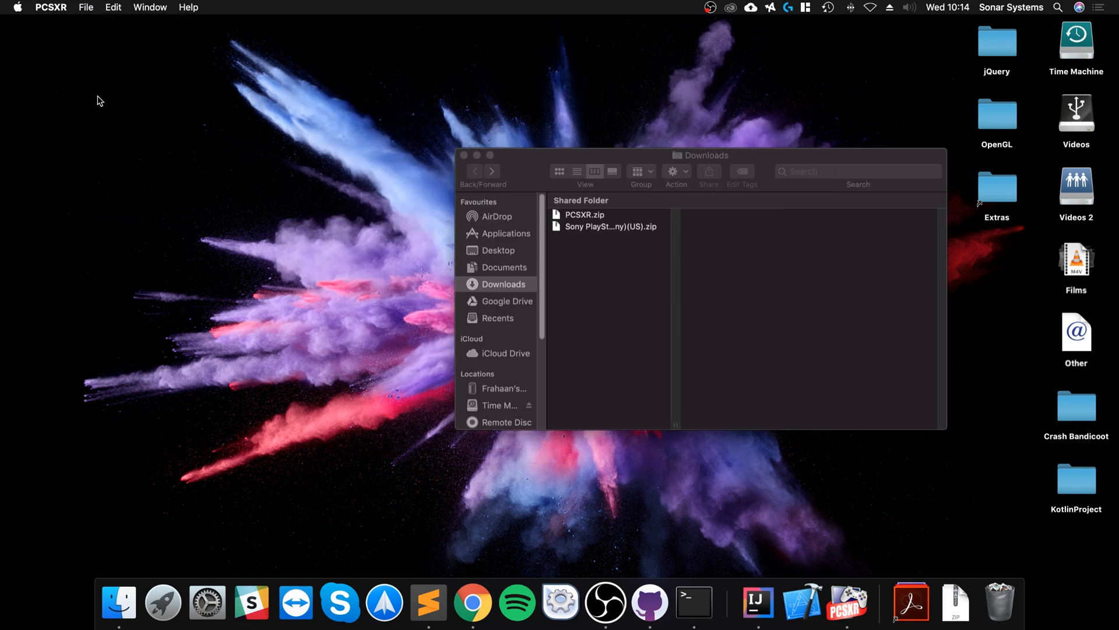
Choose File > Run ISO and browse to the Desktop's Crash Bandicoot folder
click(86, 7)
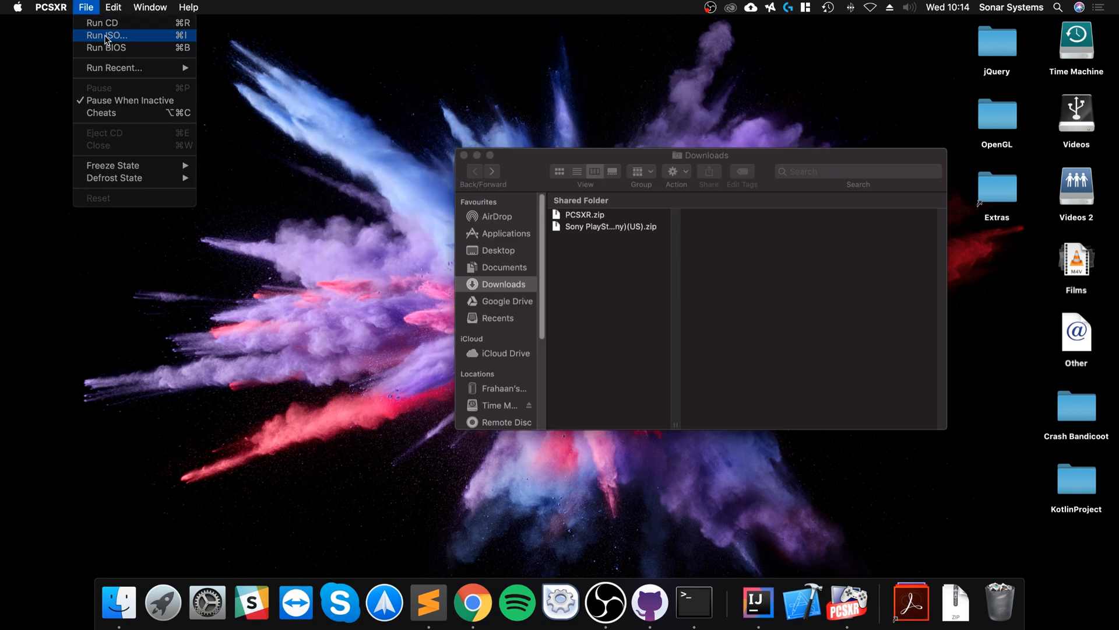
click(107, 35)
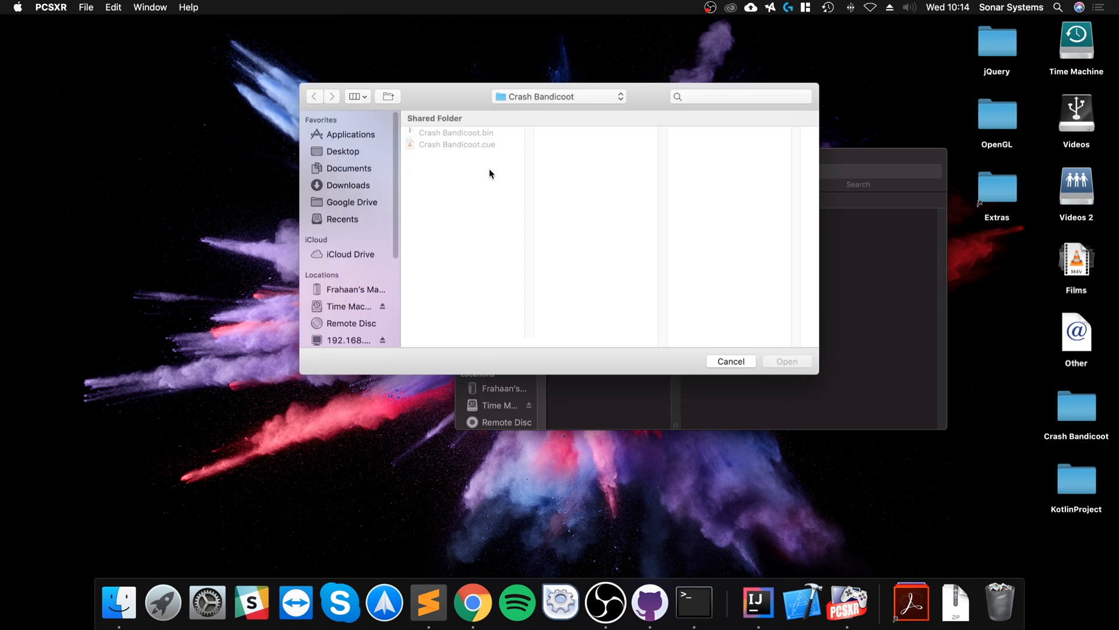
click(343, 151)
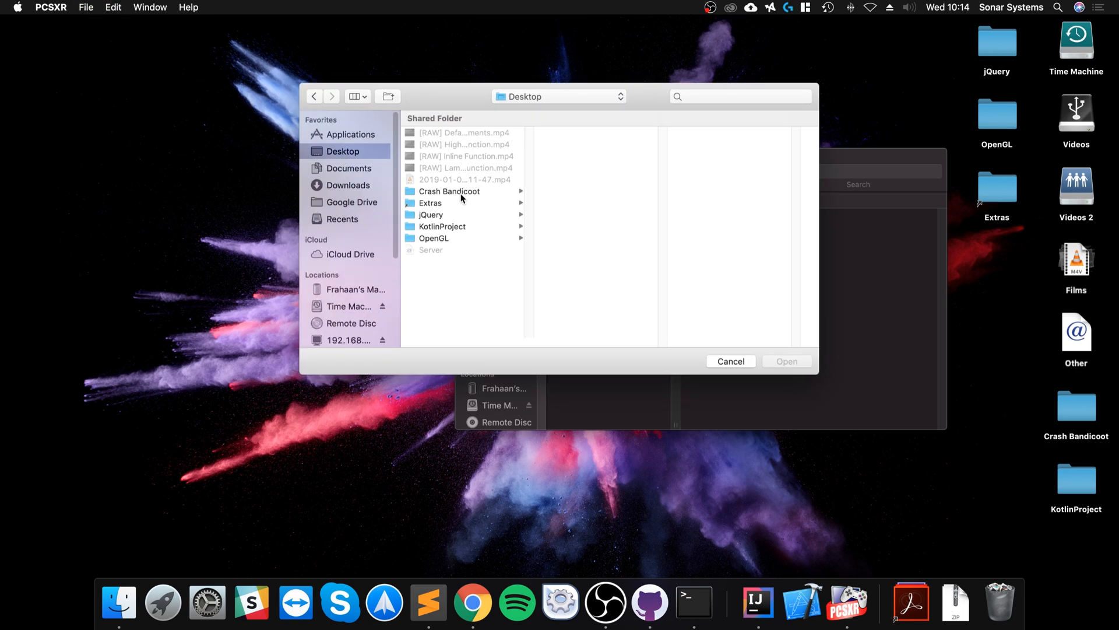
click(450, 191)
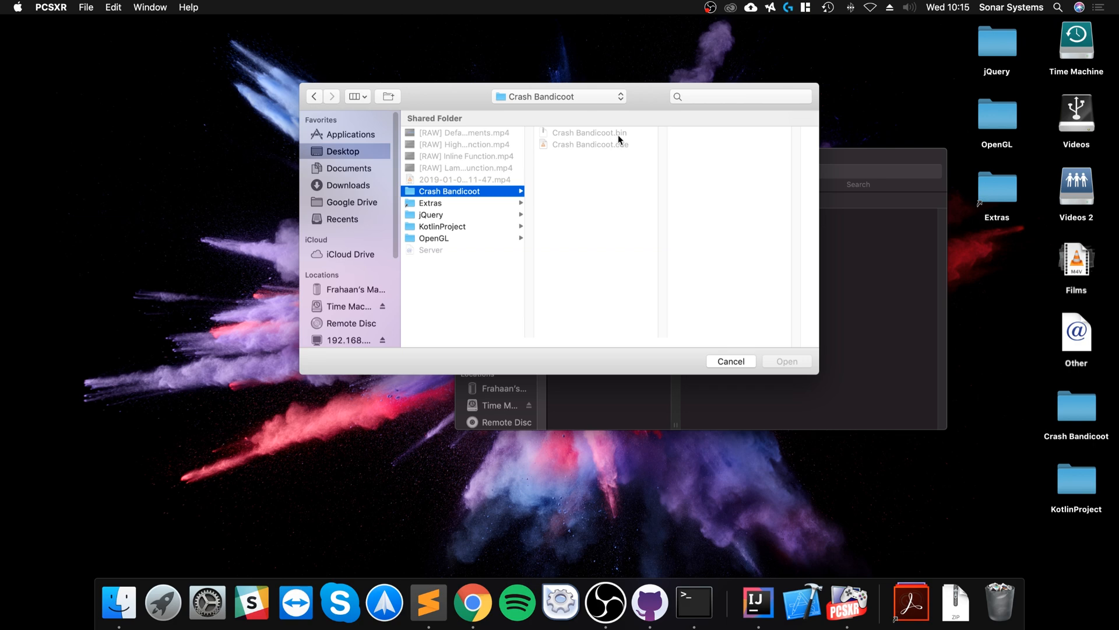
mouse_move(956, 422)
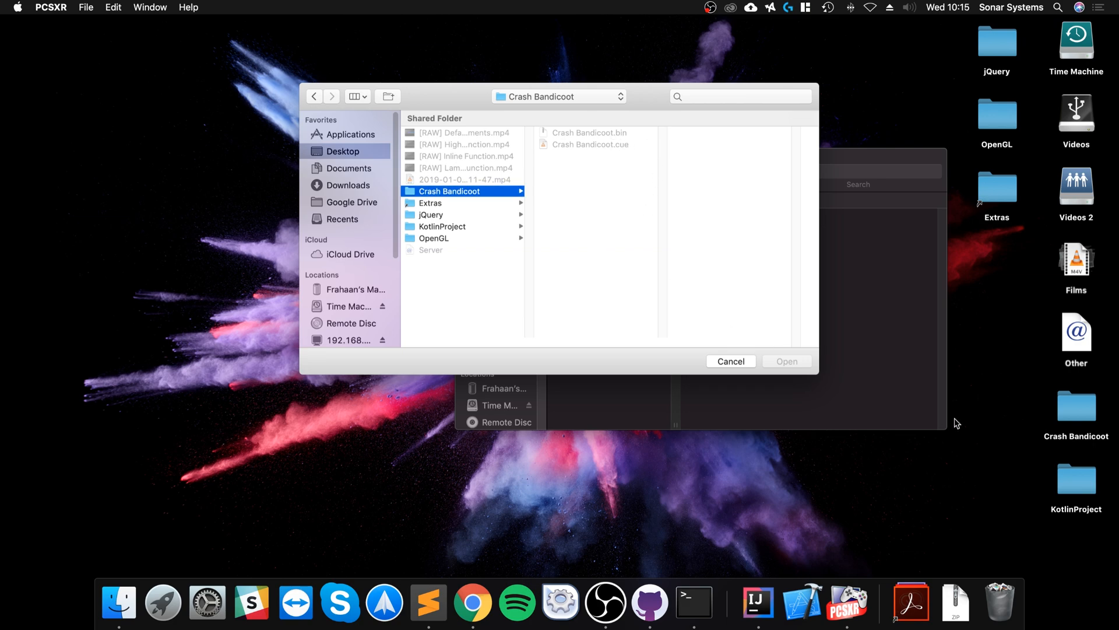
mouse_move(1083, 419)
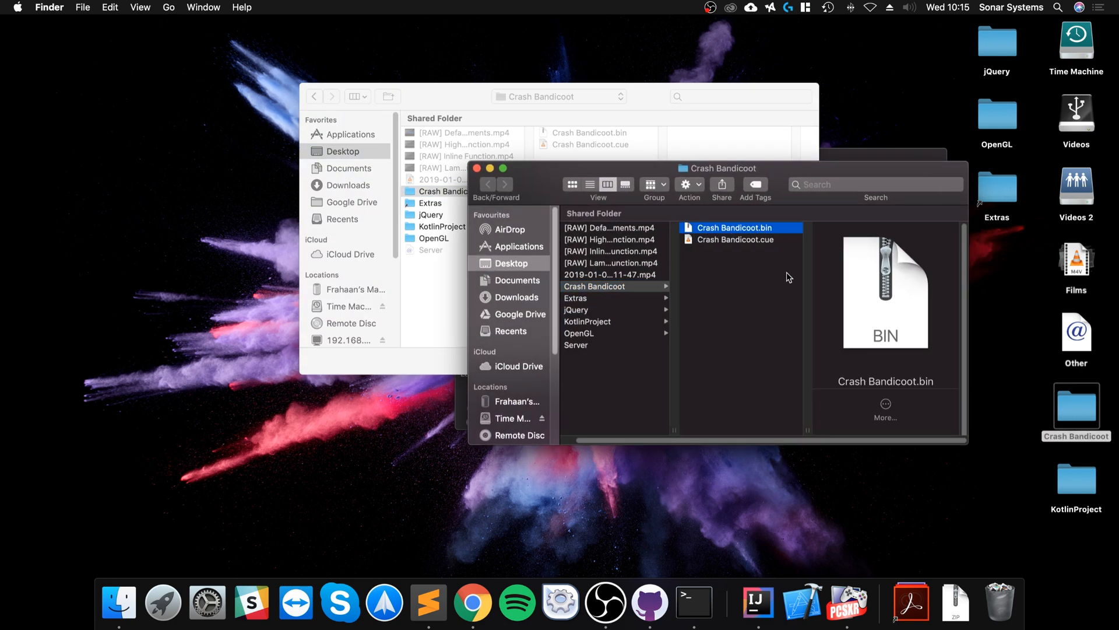
Rename Crash Bandicoot.bin to Crash Bandicoot.iso and accept Use .iso
click(737, 227)
text(so)
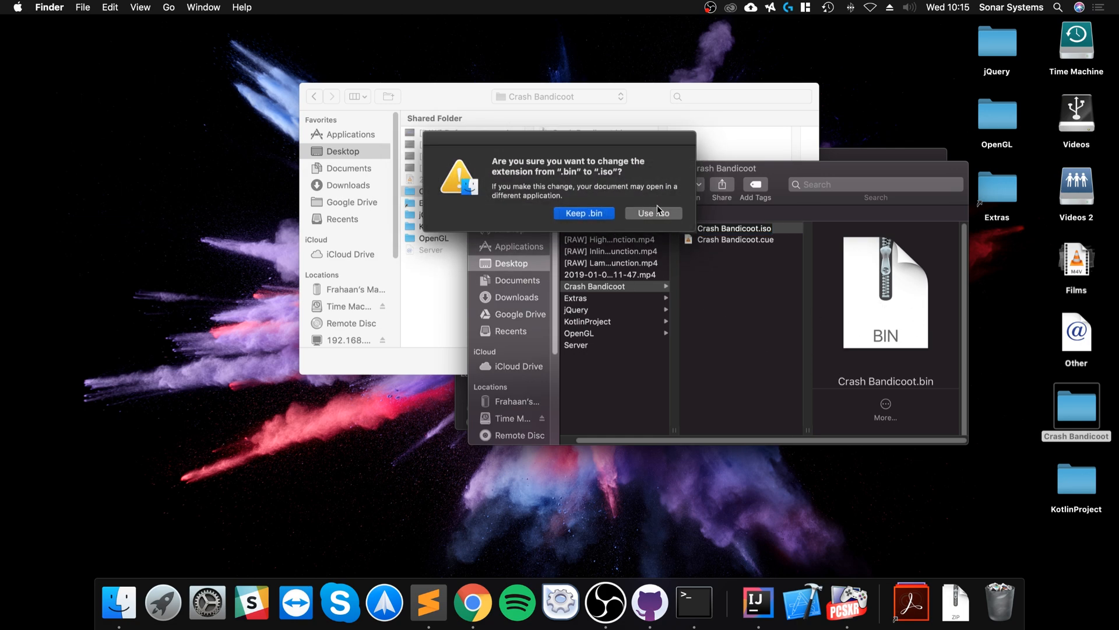
click(652, 213)
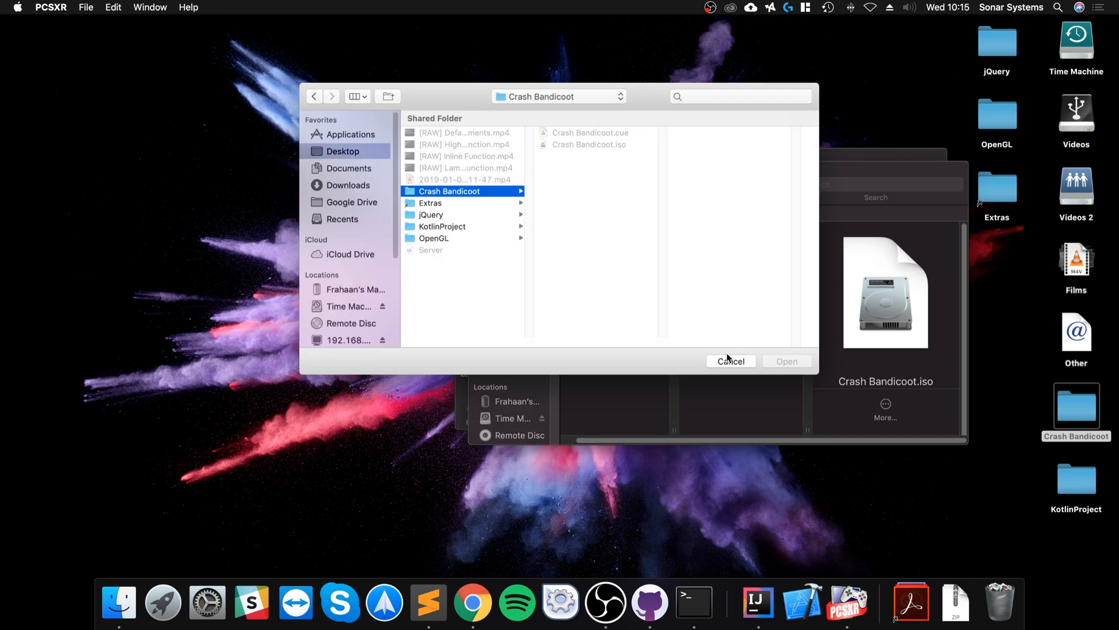
Run Crash Bandicoot.iso until the Sony intro appears, then quit PCSXR from the Dock
click(85, 7)
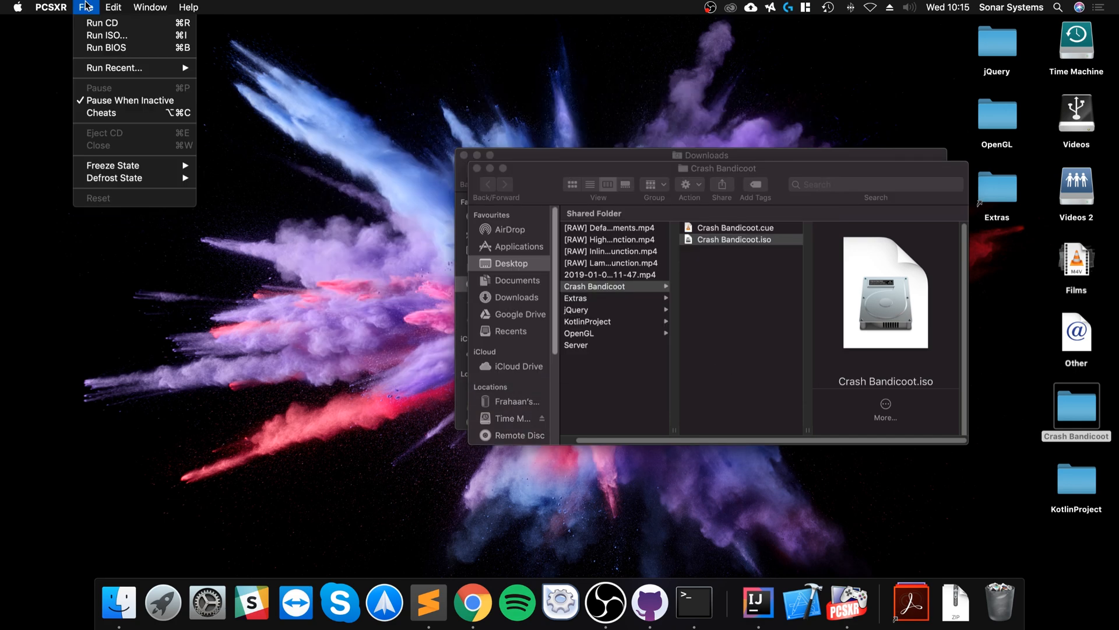
click(107, 36)
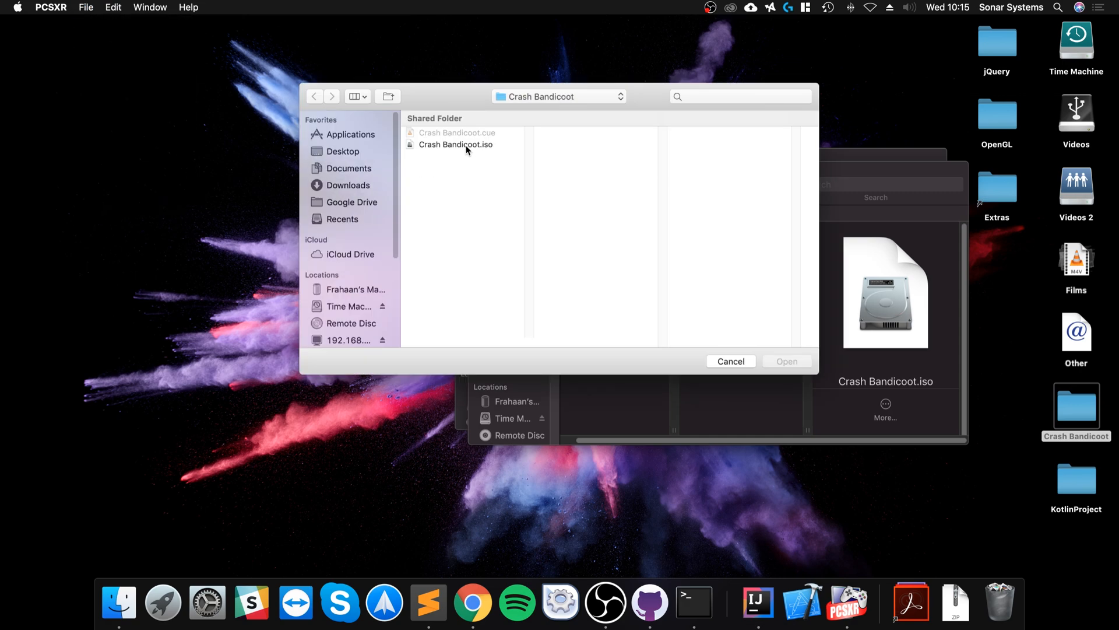
click(343, 151)
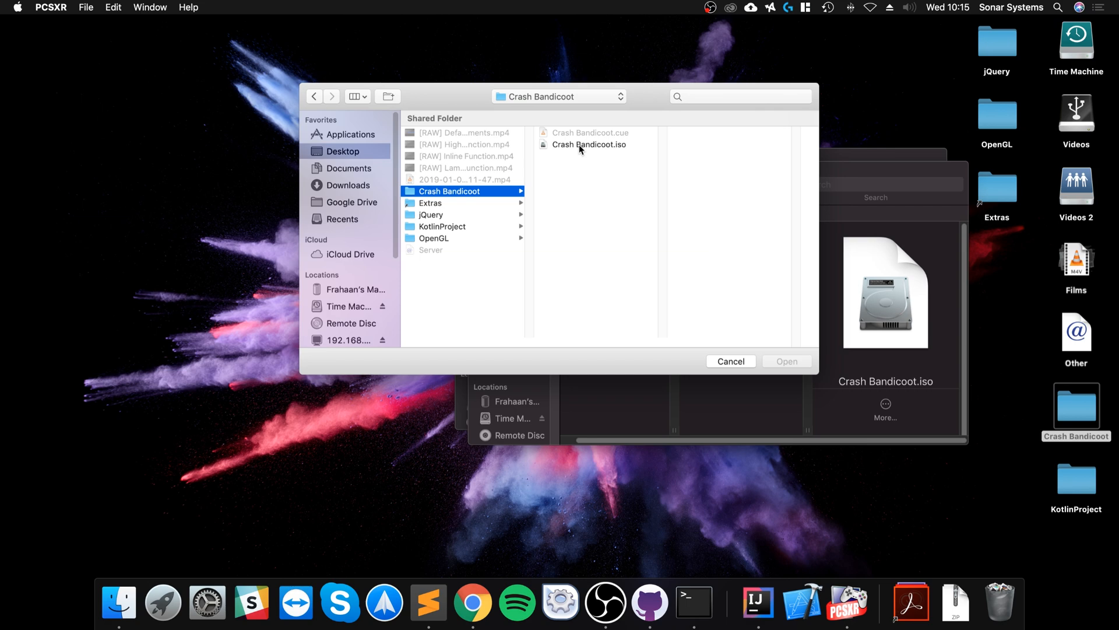
click(589, 144)
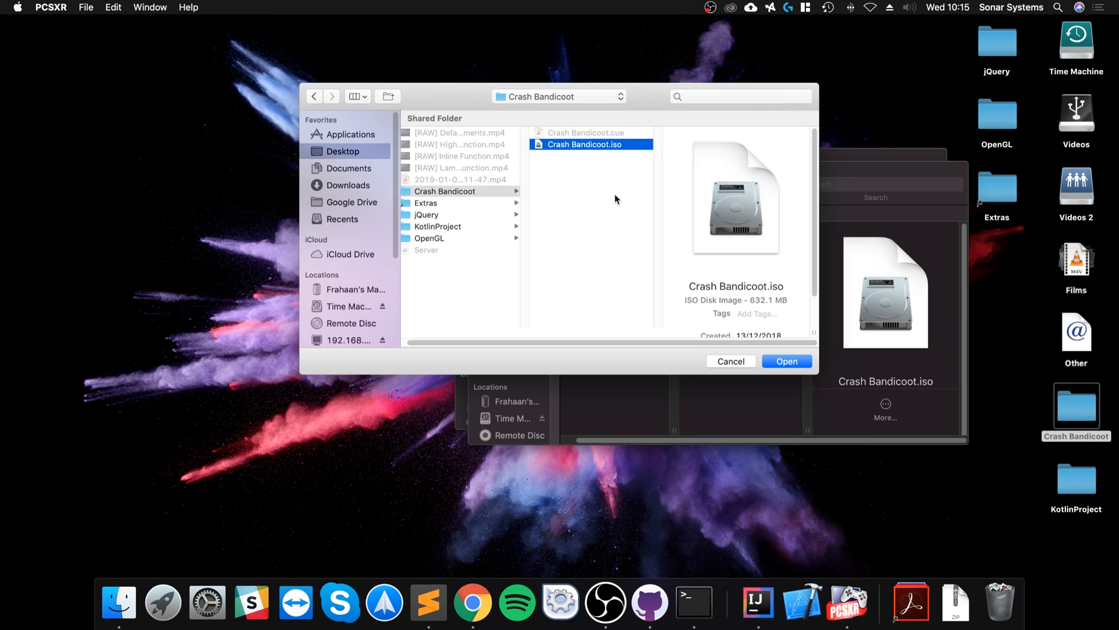
click(786, 360)
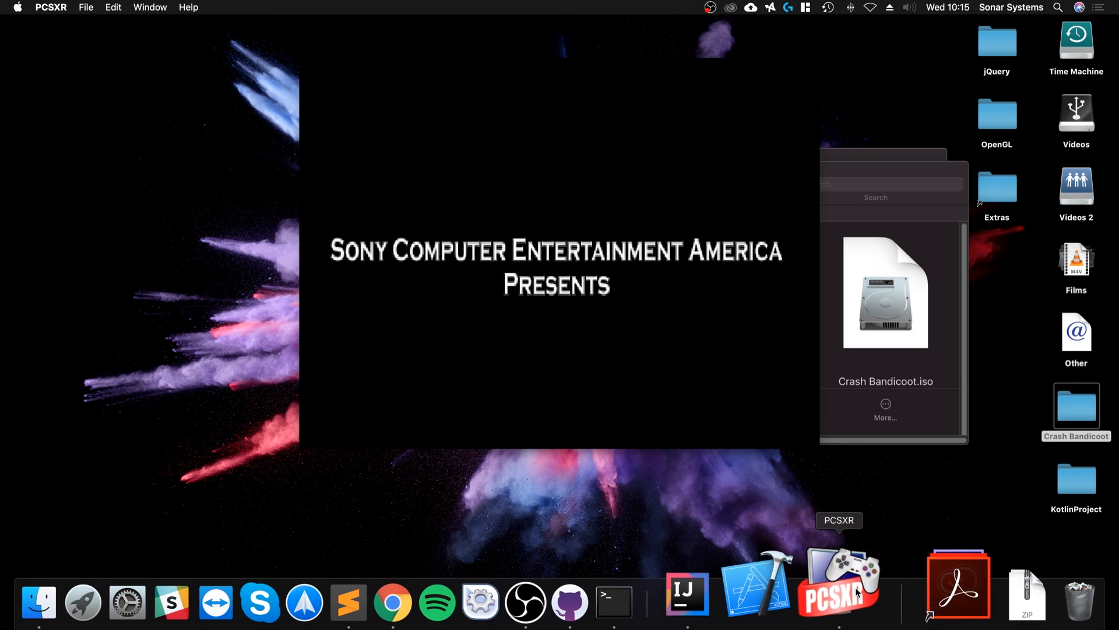
right_click(839, 589)
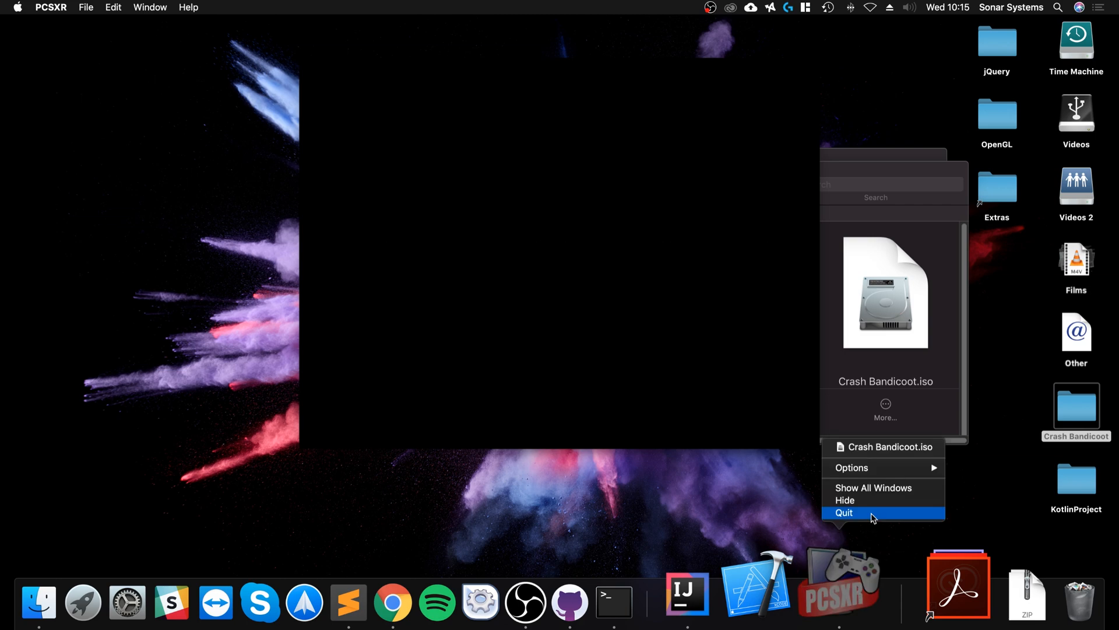
click(844, 513)
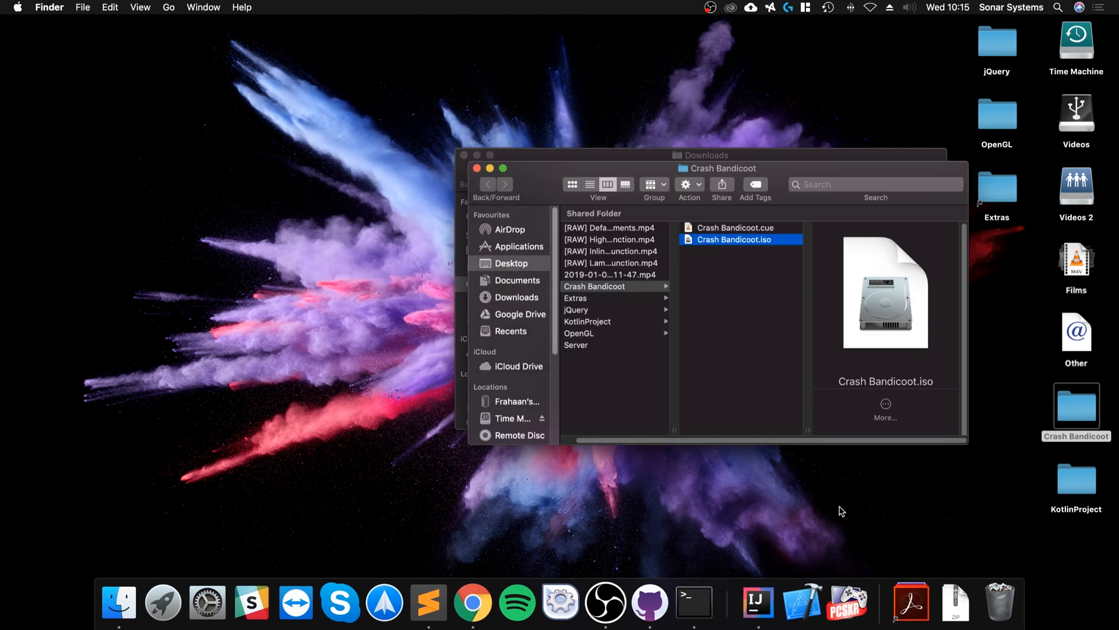